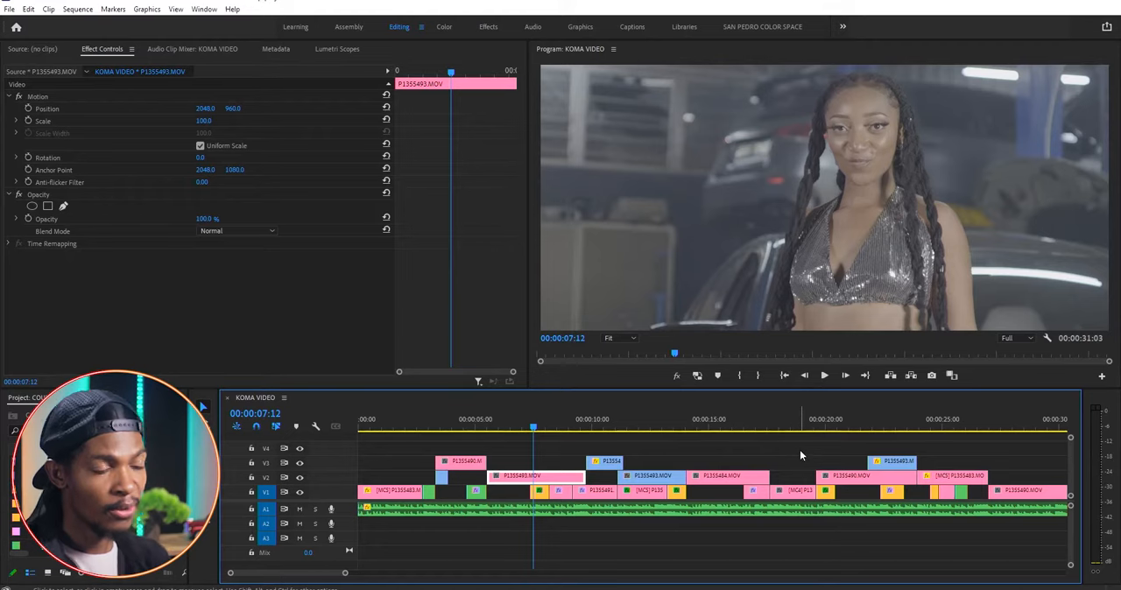
pyautogui.moveTo(560, 417)
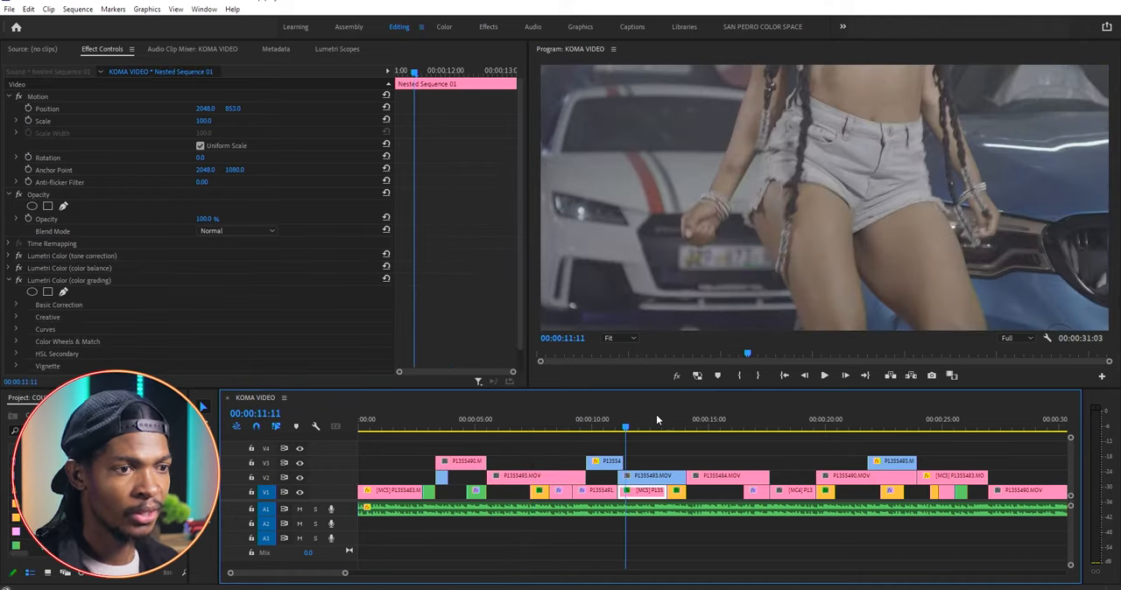
# - Review later shots of the sequence and switch to the colour-grading workspace
pyautogui.click(717, 418)
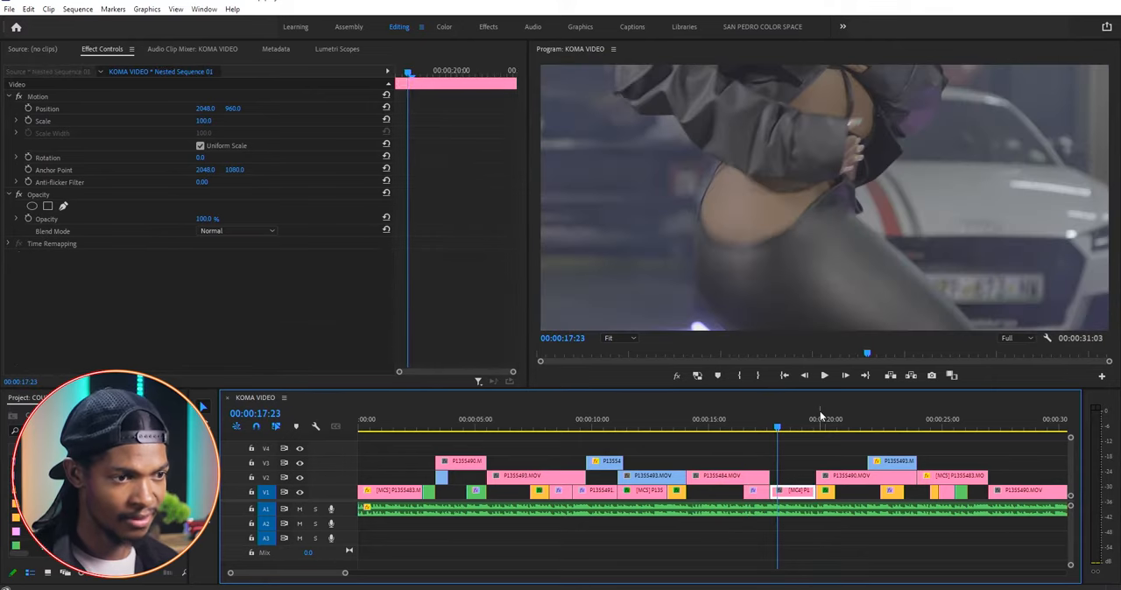
pyautogui.click(839, 424)
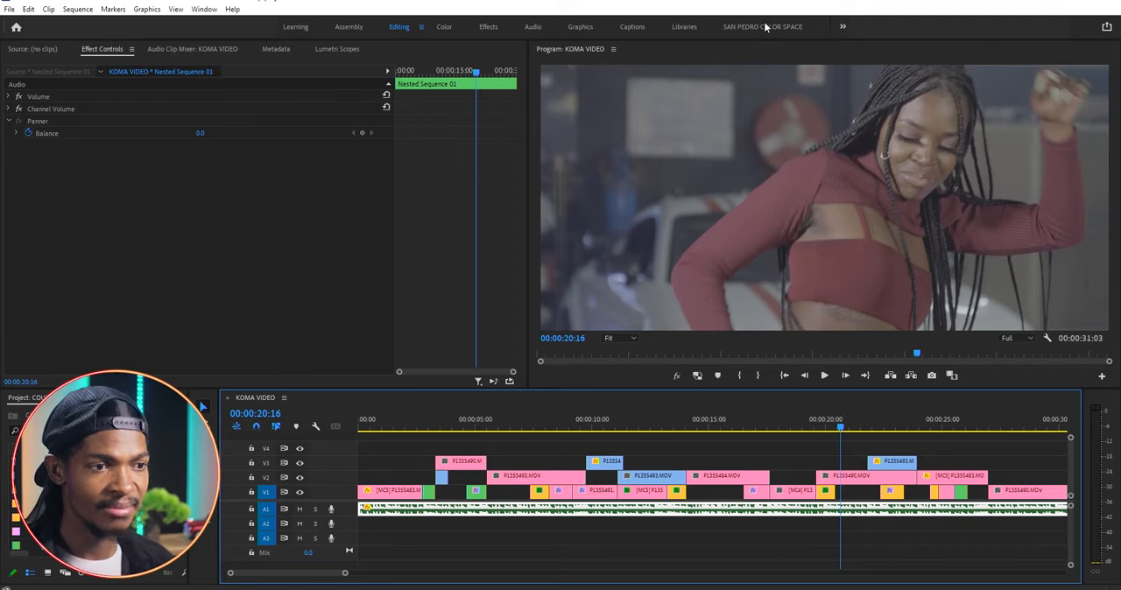
pyautogui.click(762, 27)
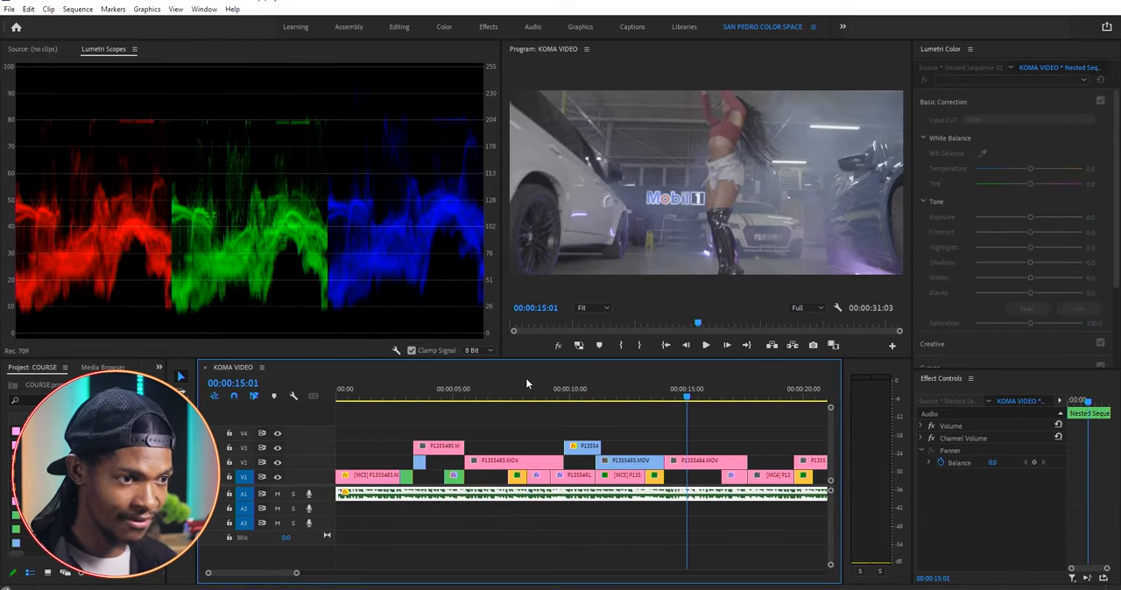
# - Park on the dancer's shot and bring up the Lumetri Scopes display options
pyautogui.click(508, 389)
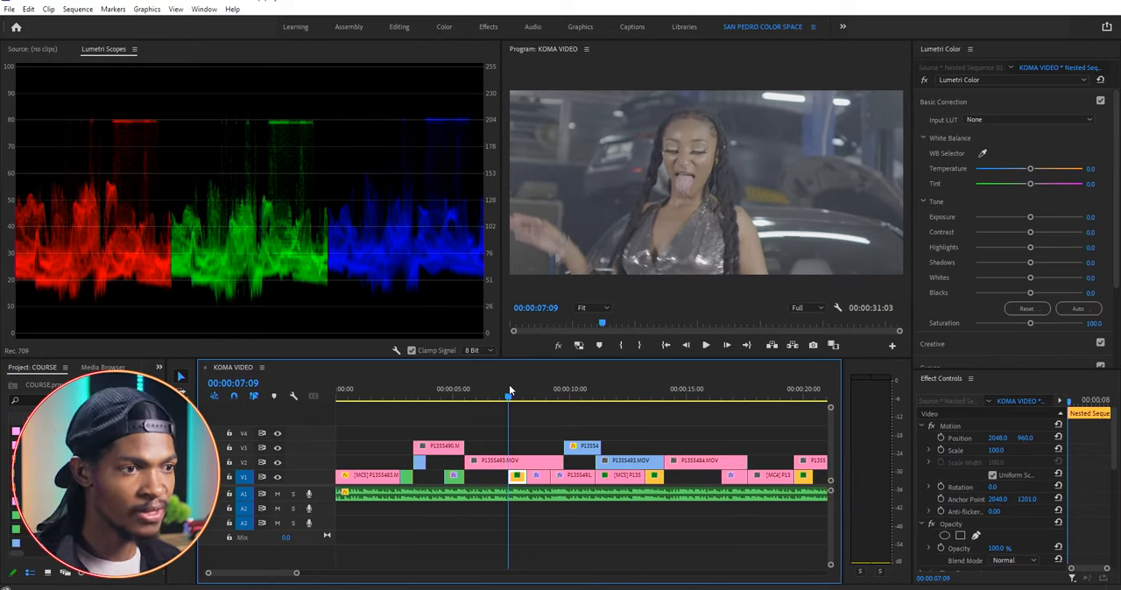
pyautogui.click(499, 389)
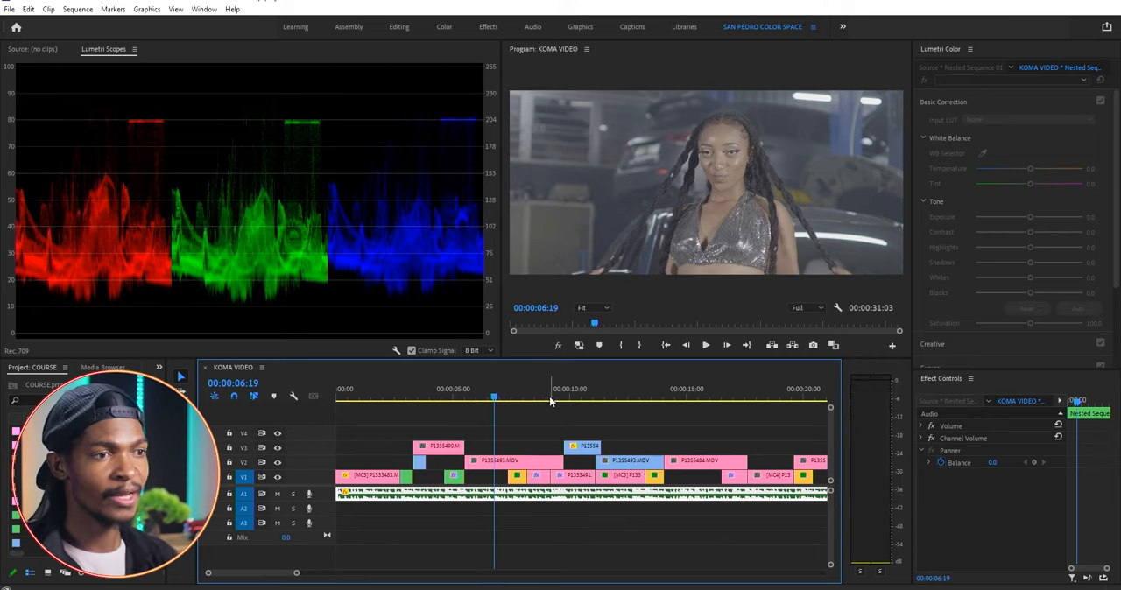
pyautogui.click(515, 460)
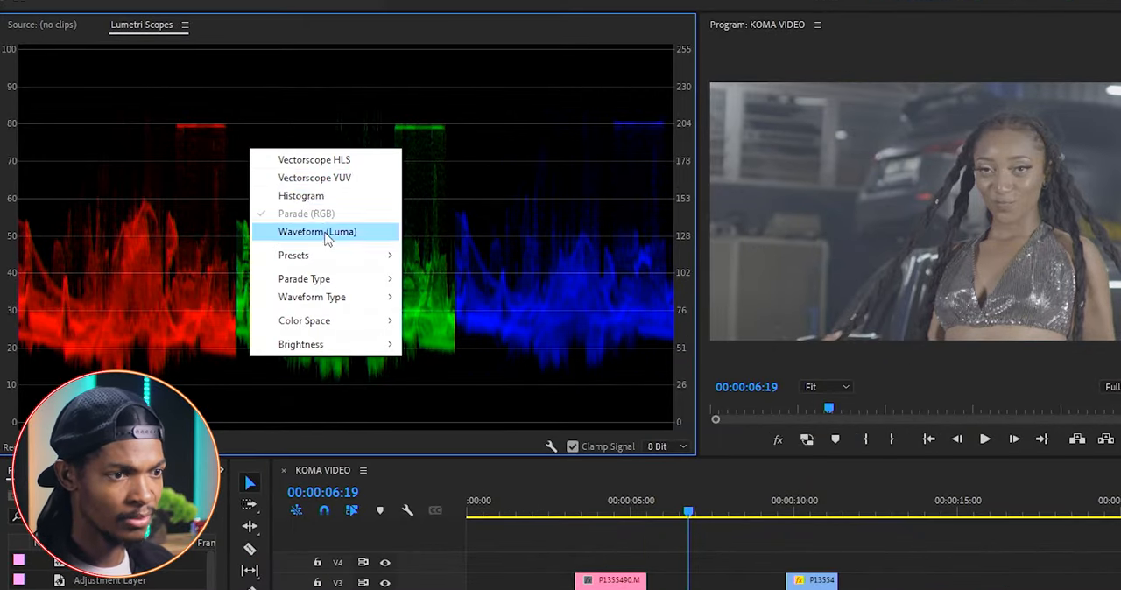
# - Show the Waveform (Luma) scope for the dancer's shot
pyautogui.click(317, 231)
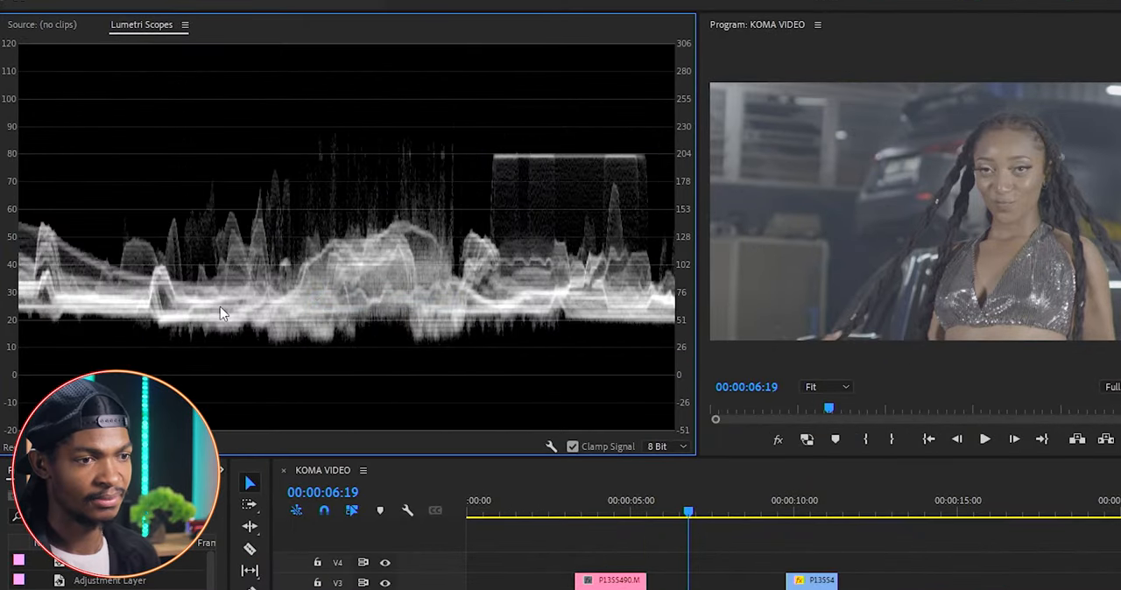
pyautogui.moveTo(601, 345)
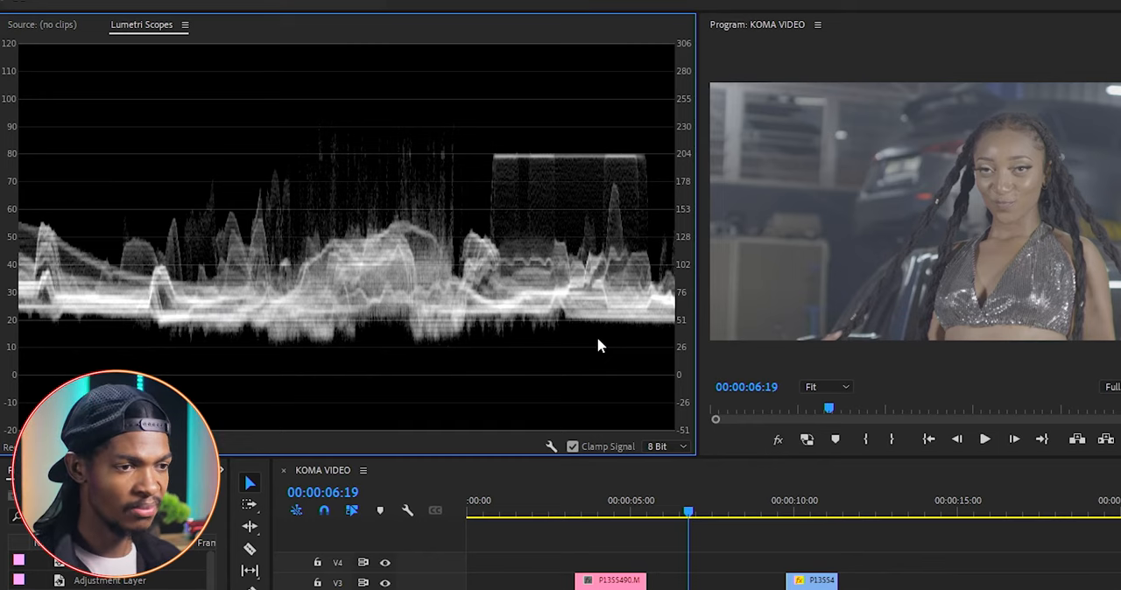
pyautogui.moveTo(634, 399)
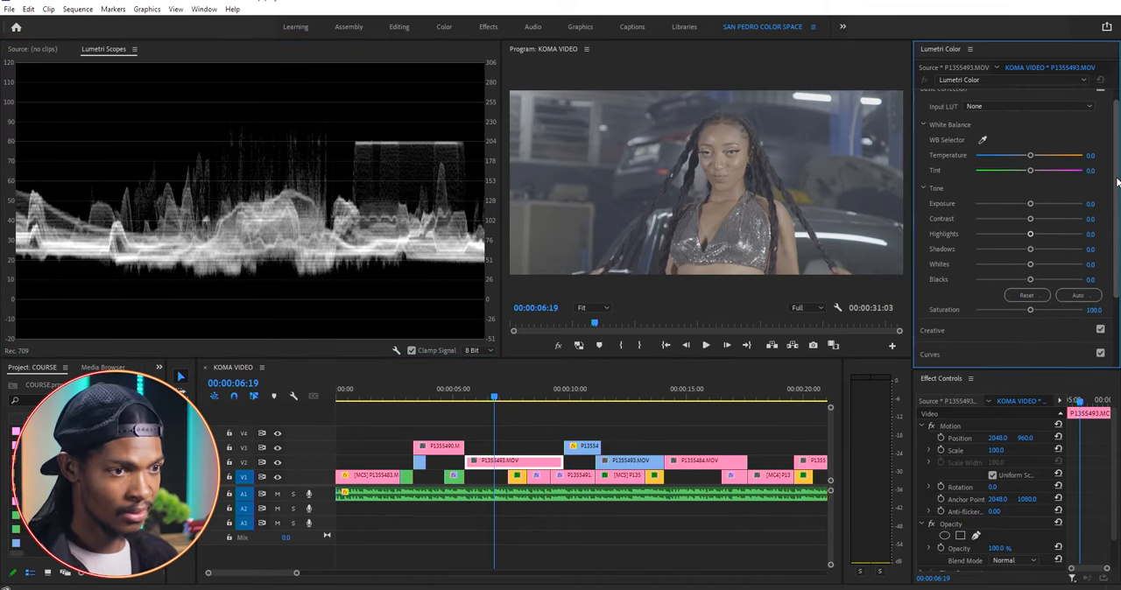
pyautogui.moveTo(1054, 208)
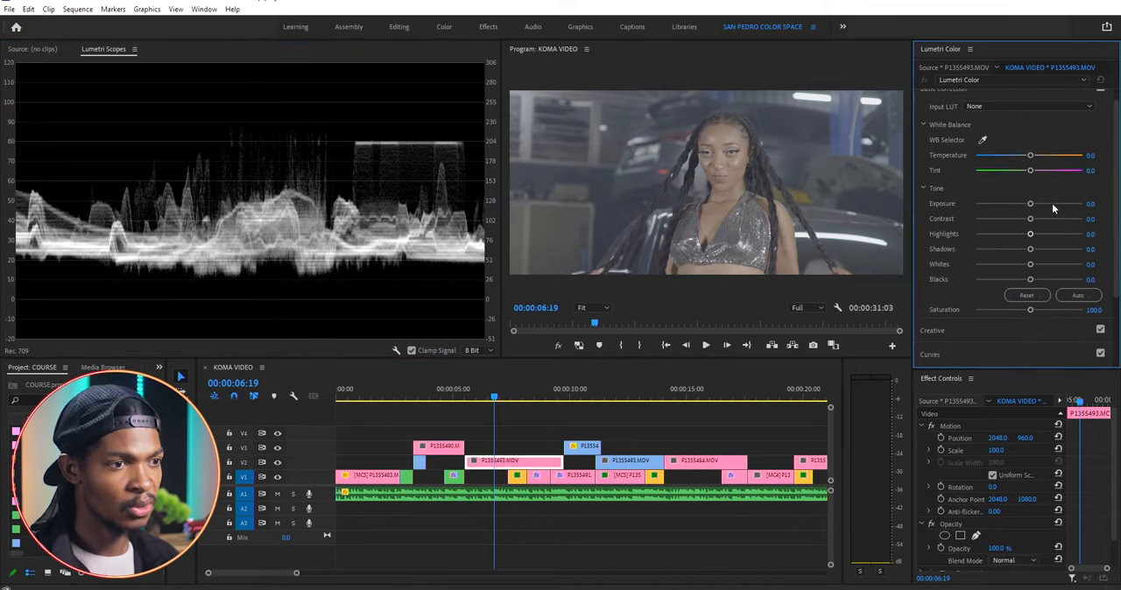
# - Nudge exposure, deepen the blacks and raise the whites in Basic Correction's Tone sliders
pyautogui.moveTo(1030, 217); pyautogui.dragTo(1070, 217)
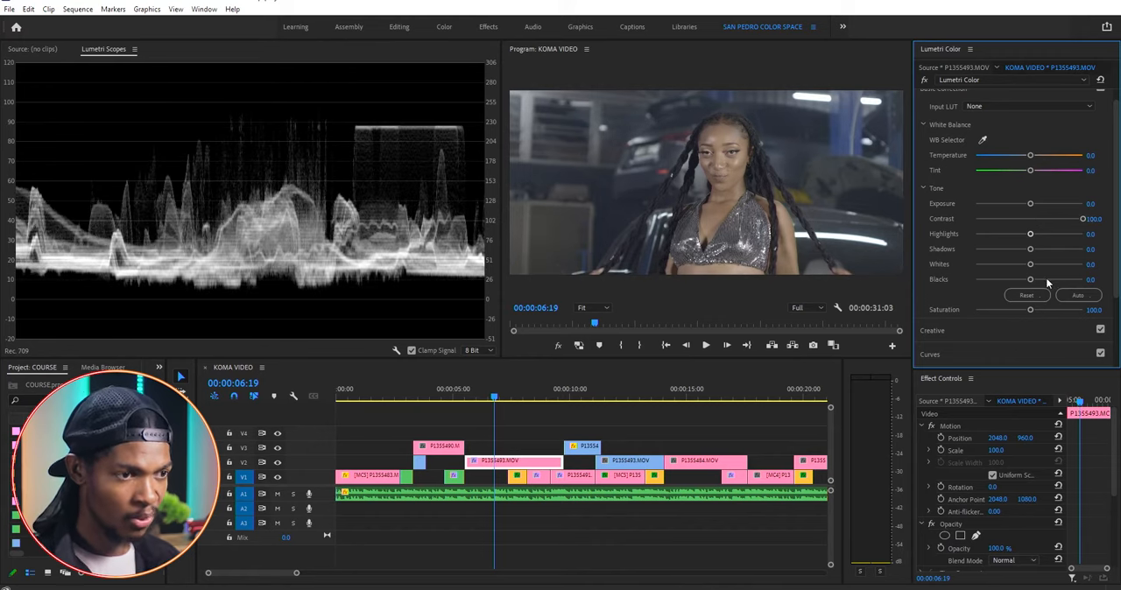
pyautogui.moveTo(1030, 278); pyautogui.dragTo(1008, 278)
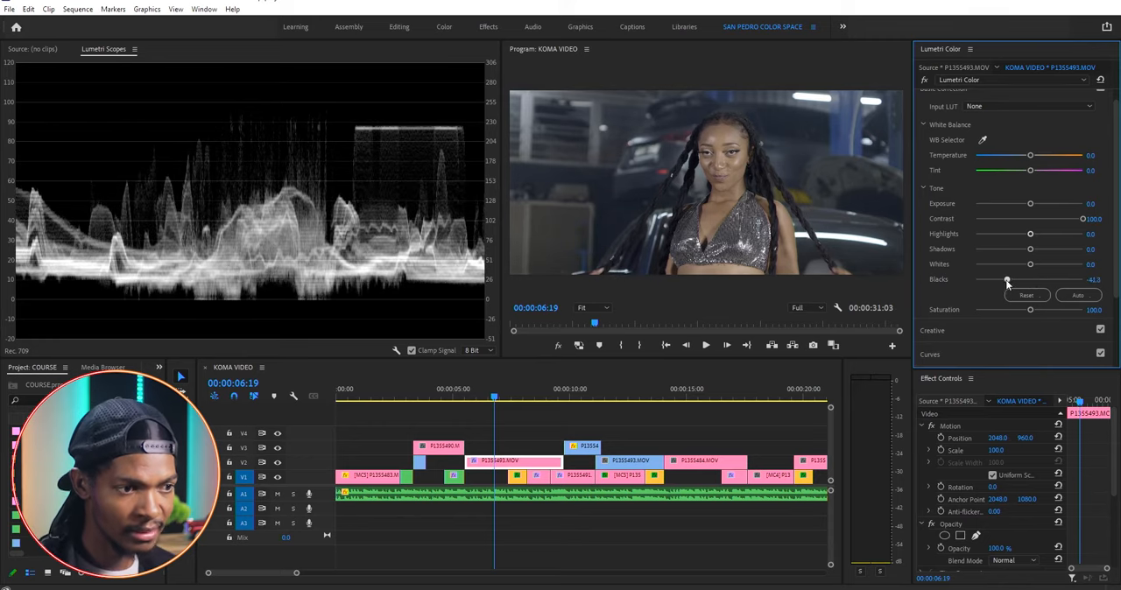
pyautogui.moveTo(1007, 280); pyautogui.dragTo(985, 280)
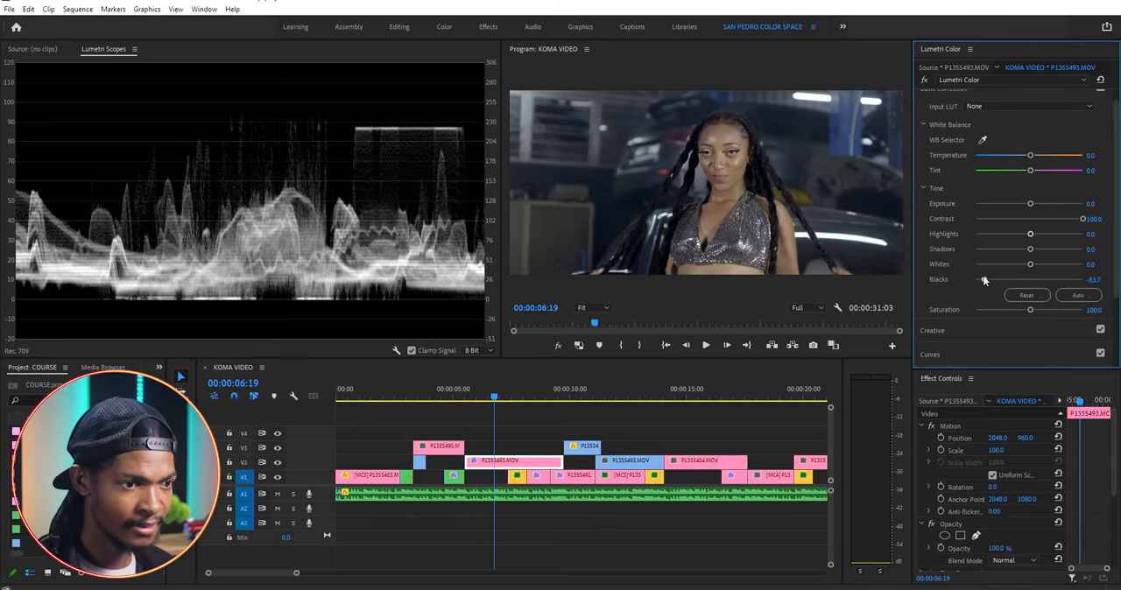
pyautogui.moveTo(984, 279); pyautogui.dragTo(982, 278)
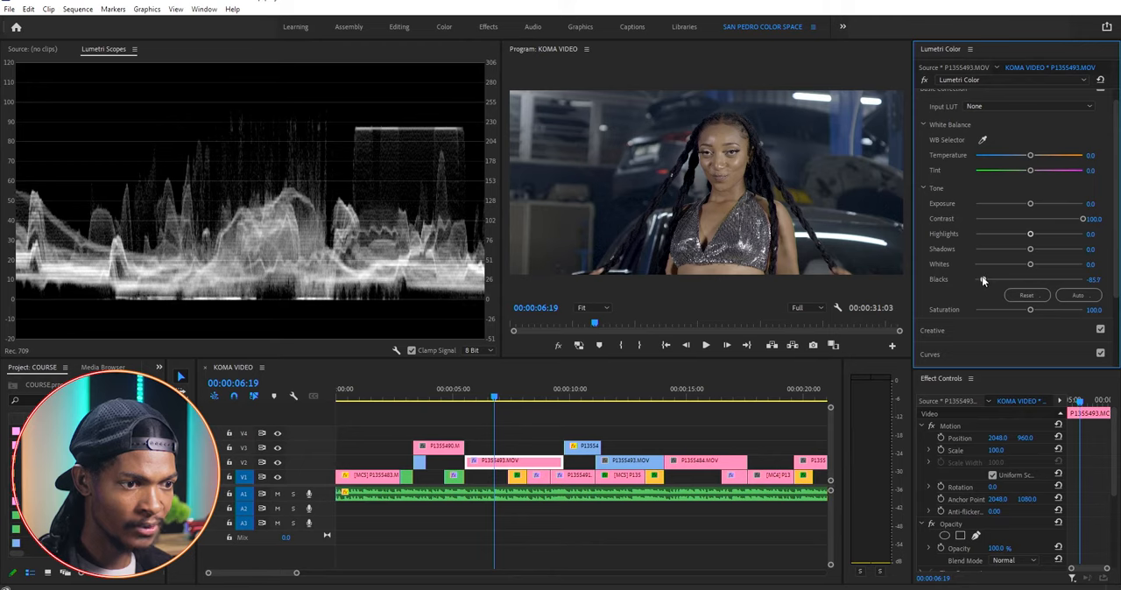
pyautogui.moveTo(1030, 263); pyautogui.dragTo(1033, 263)
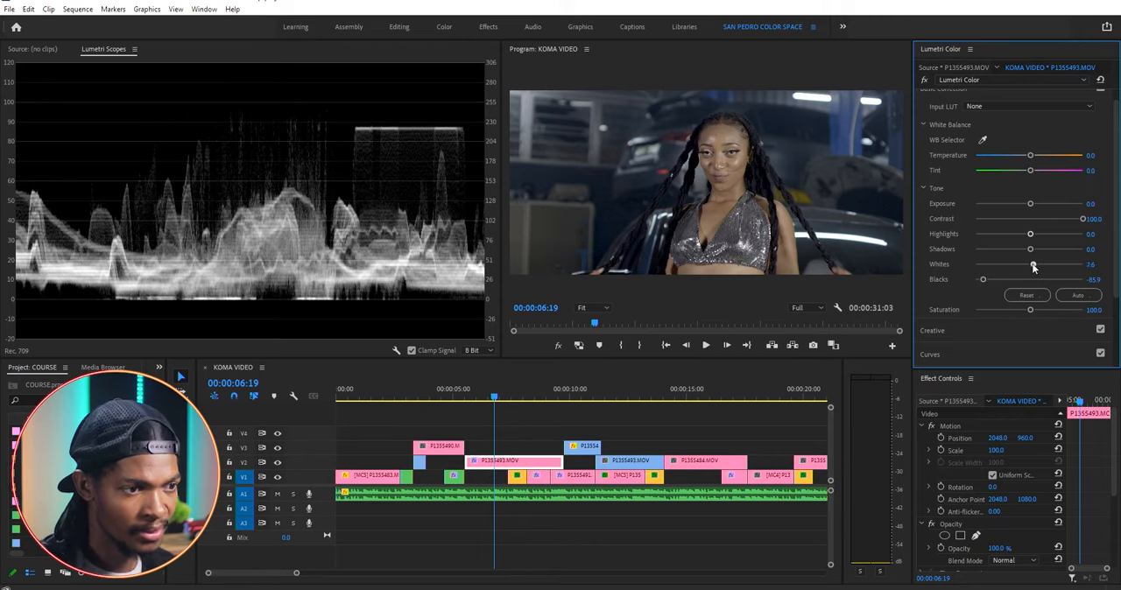
pyautogui.moveTo(1034, 263); pyautogui.dragTo(1048, 263)
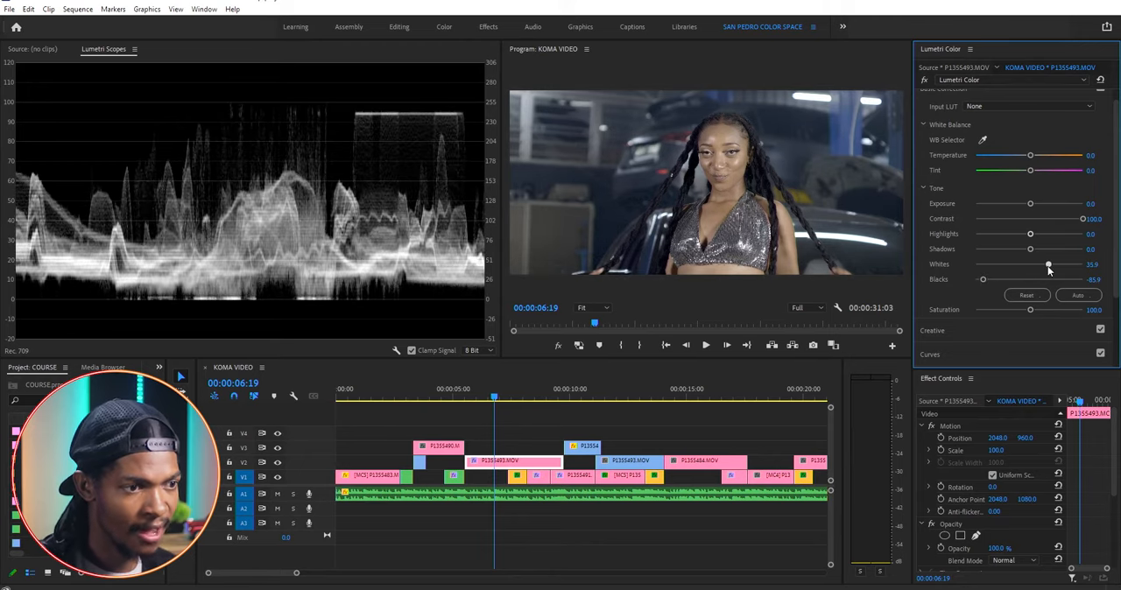
pyautogui.moveTo(1047, 265); pyautogui.dragTo(1058, 264)
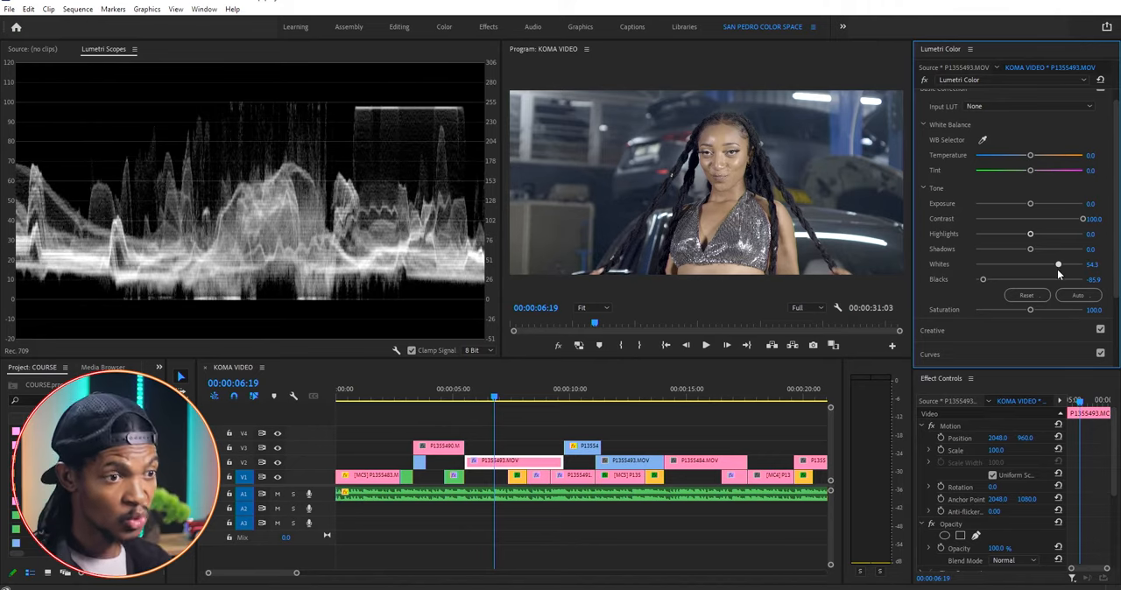
pyautogui.moveTo(1058, 263); pyautogui.dragTo(1054, 263)
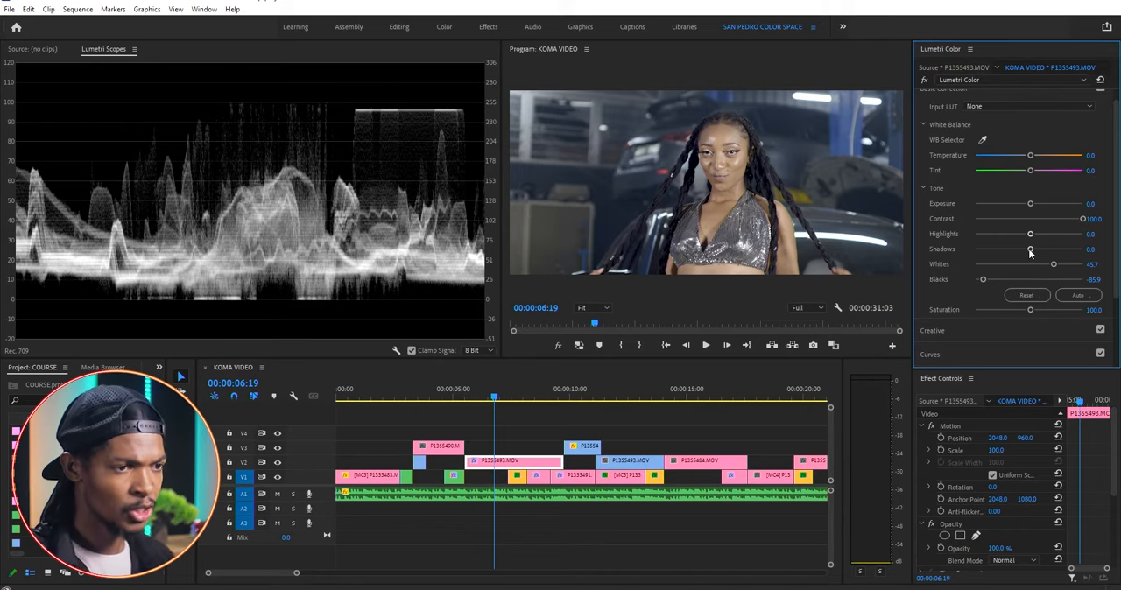
# - Lower the shadows and highlights and fine-tune exposure for more depth
pyautogui.moveTo(1030, 249); pyautogui.dragTo(1002, 249)
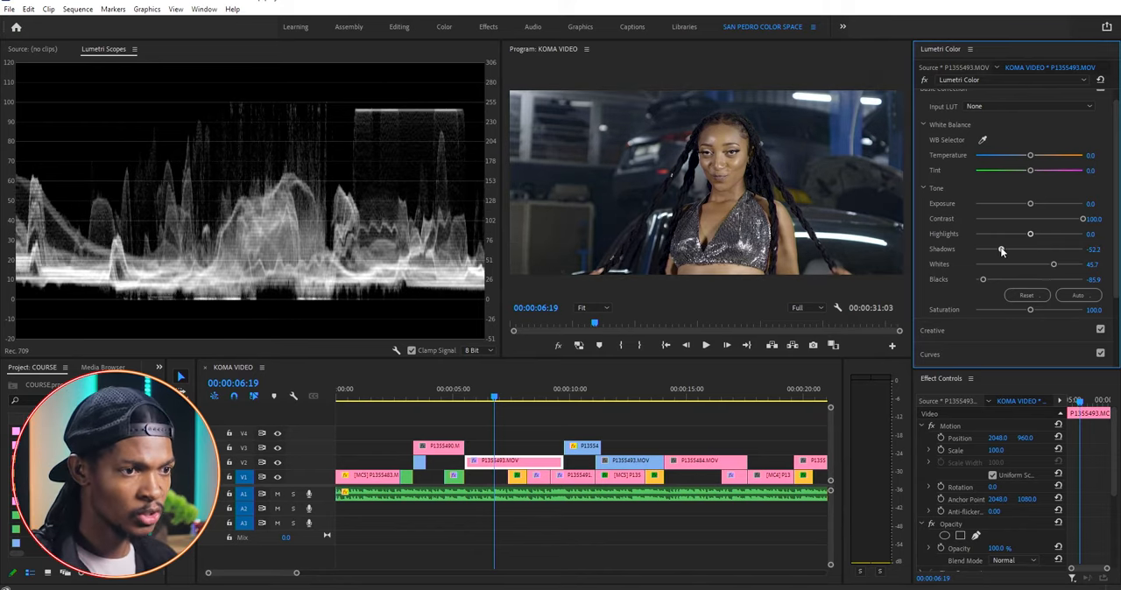
pyautogui.moveTo(1002, 249); pyautogui.dragTo(1006, 249)
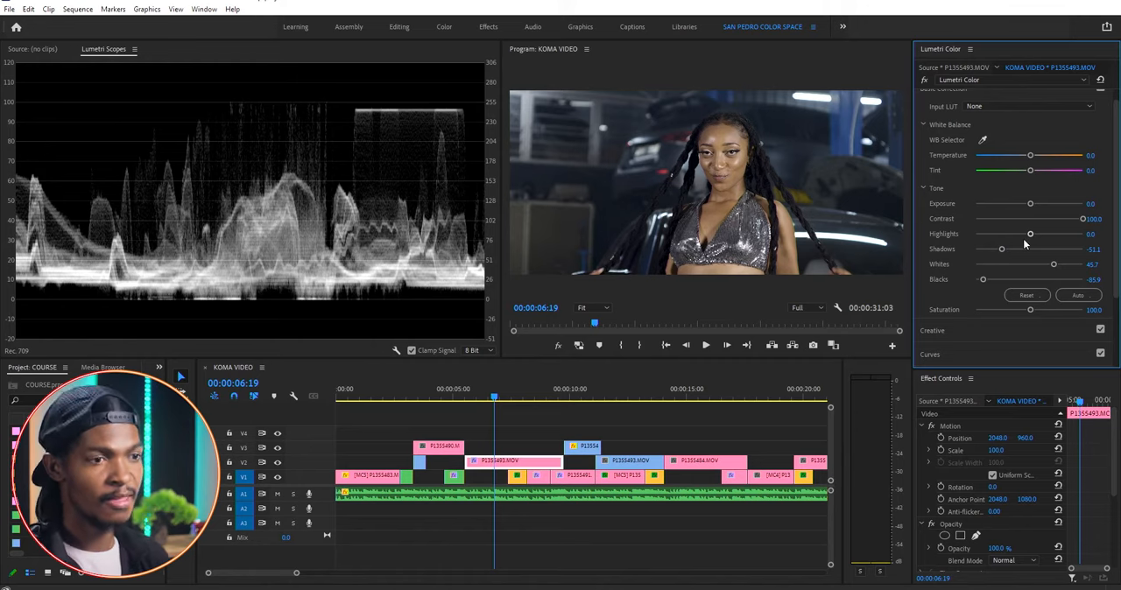
pyautogui.moveTo(1030, 234)
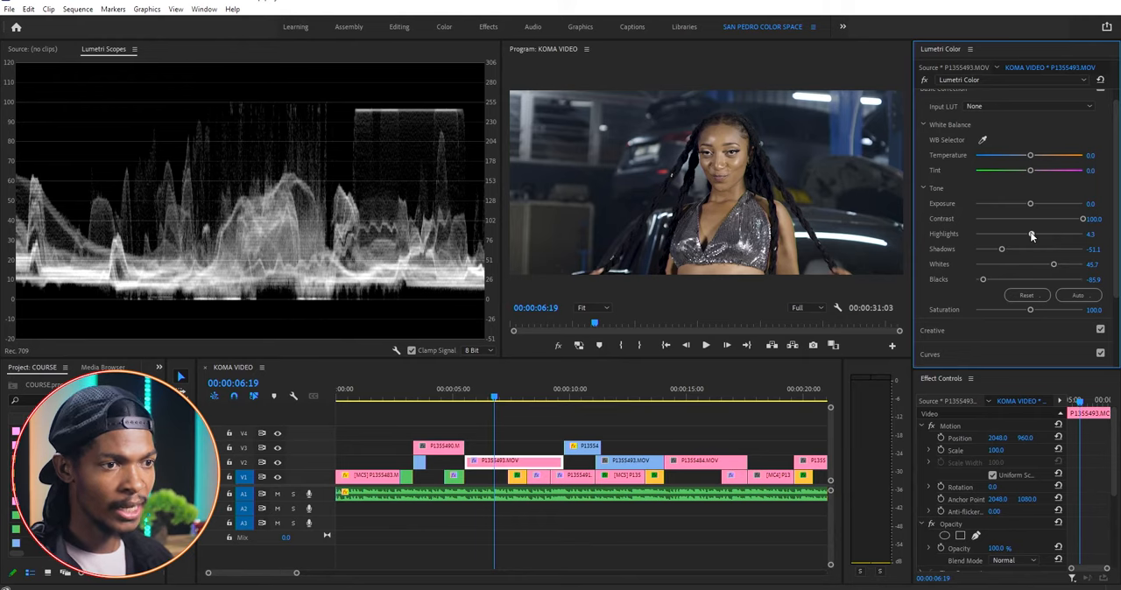
pyautogui.moveTo(1032, 235); pyautogui.dragTo(1019, 234)
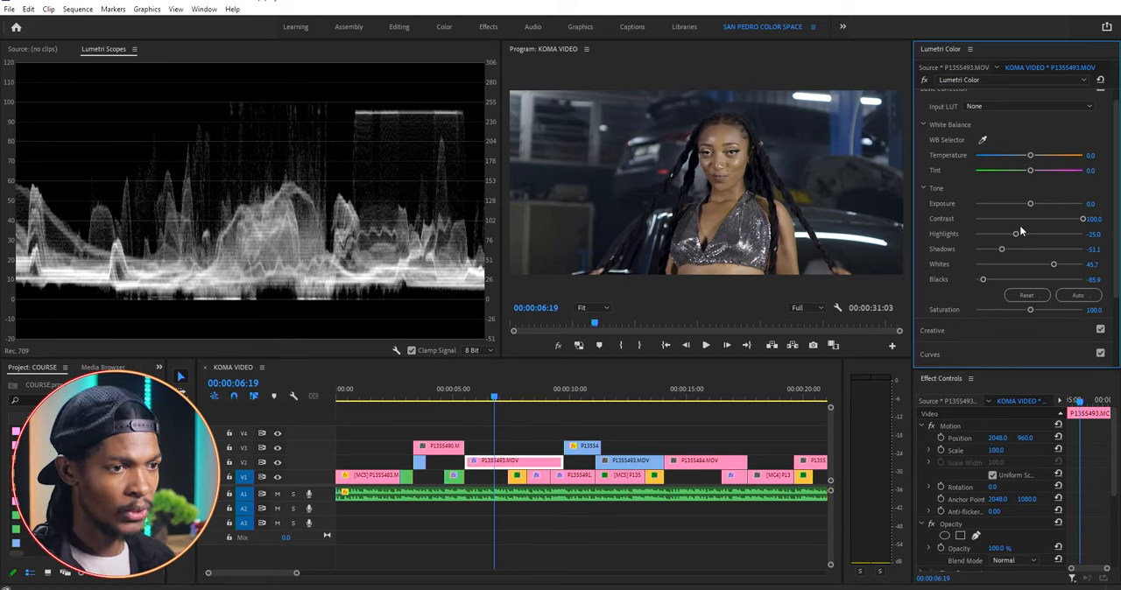
pyautogui.moveTo(571, 214)
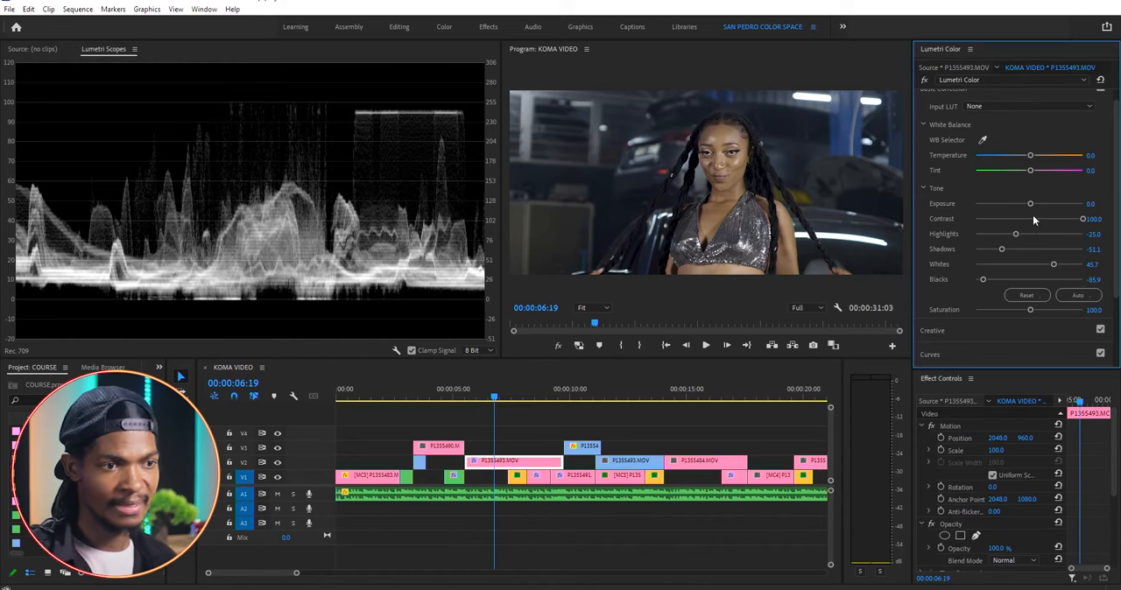
pyautogui.moveTo(1044, 273)
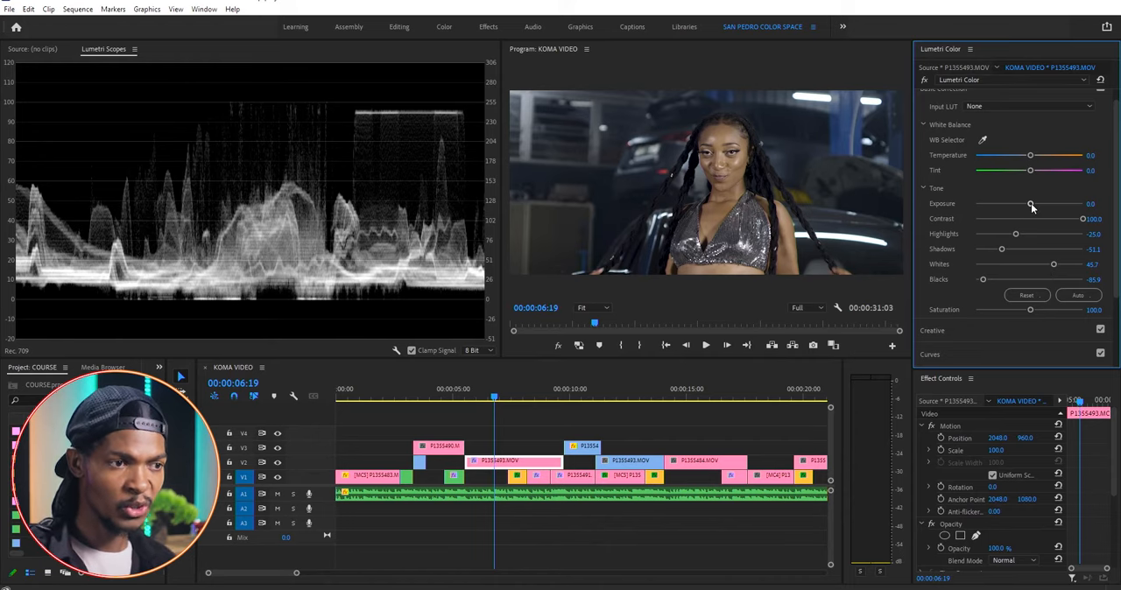
pyautogui.moveTo(1030, 203); pyautogui.dragTo(1033, 203)
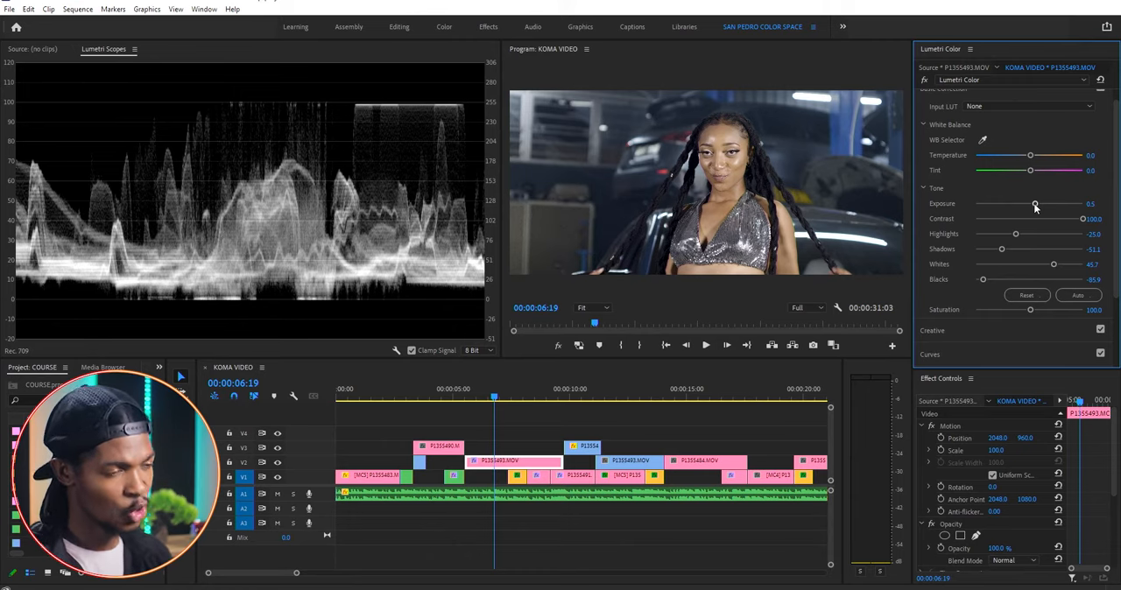
pyautogui.moveTo(1037, 242)
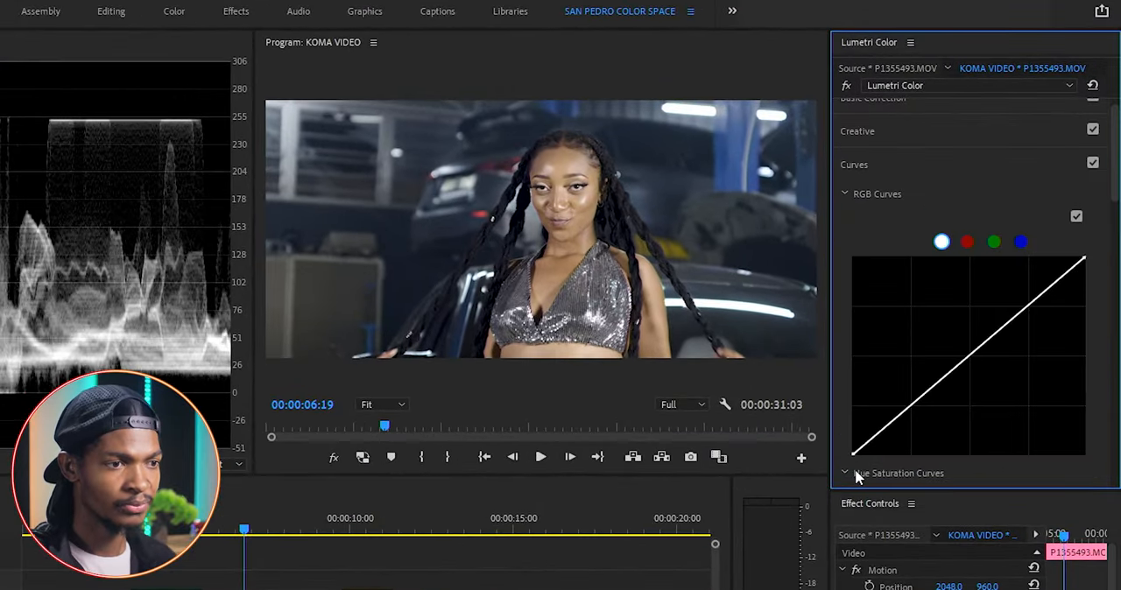
pyautogui.moveTo(913, 417)
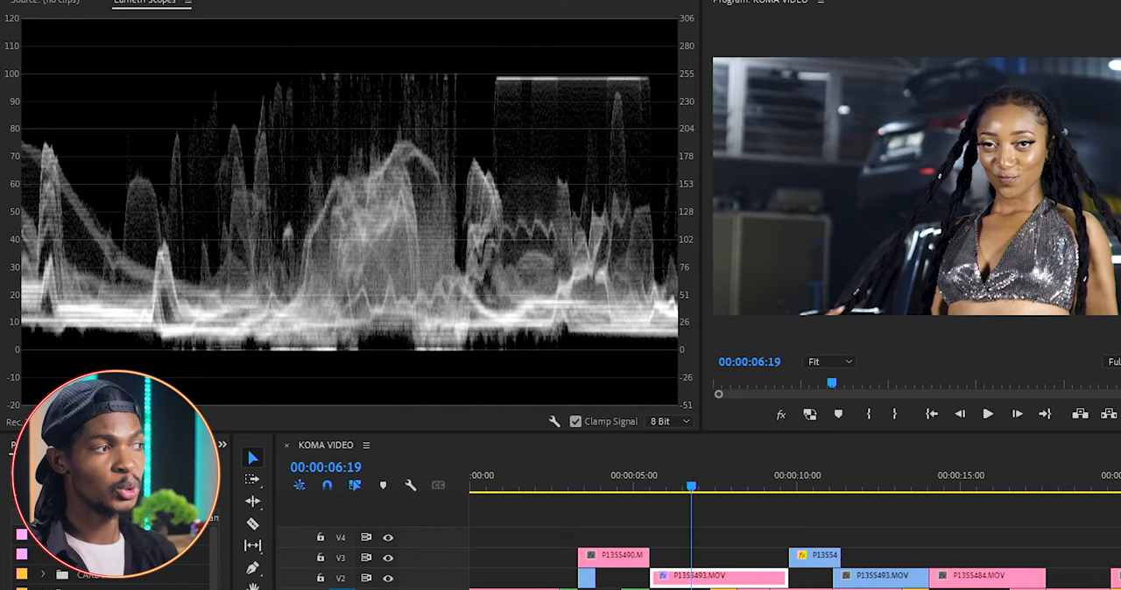
# - Shape the master RGB curve into an S with a low and a high point for contrast
pyautogui.moveTo(9, 184); pyautogui.dragTo(697, 254)
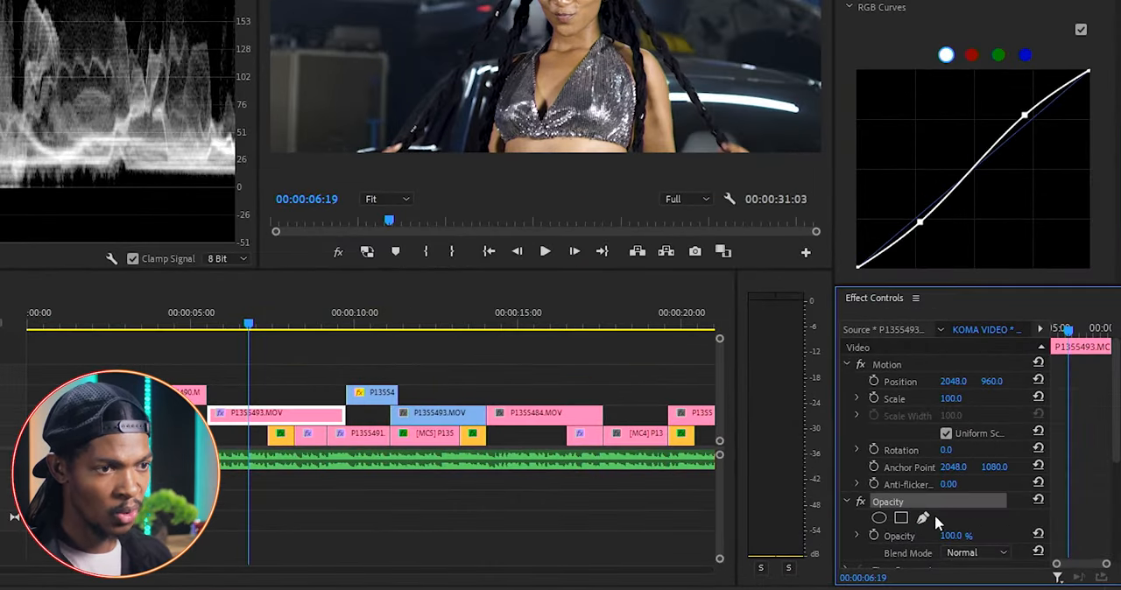
pyautogui.moveTo(922, 519)
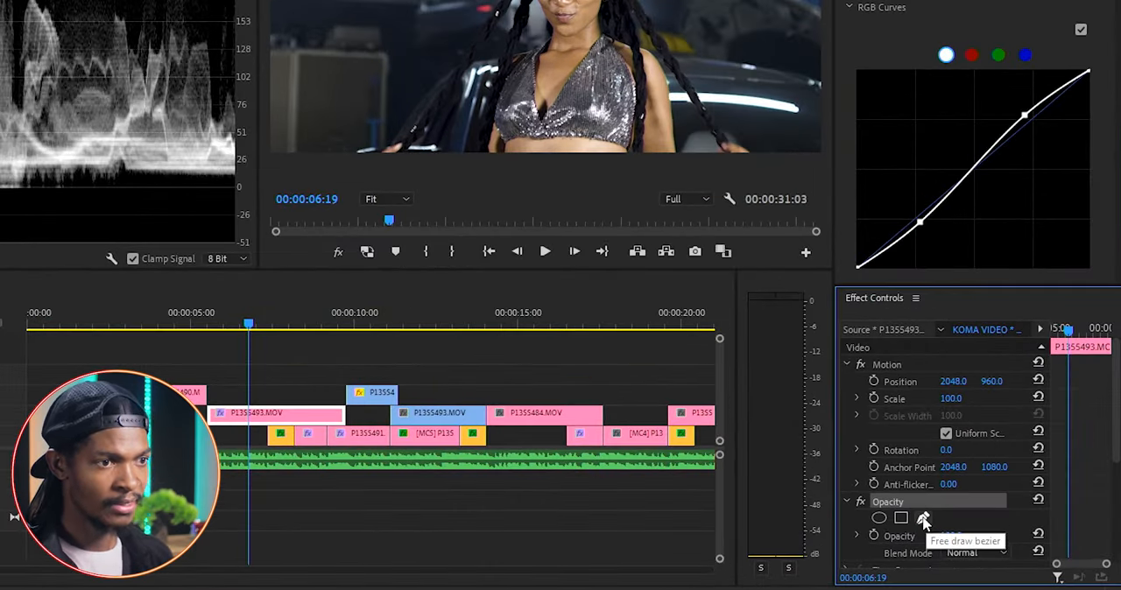
# - Draw a freeform opacity pen mask on the Program Monitor to isolate a small area
pyautogui.click(924, 518)
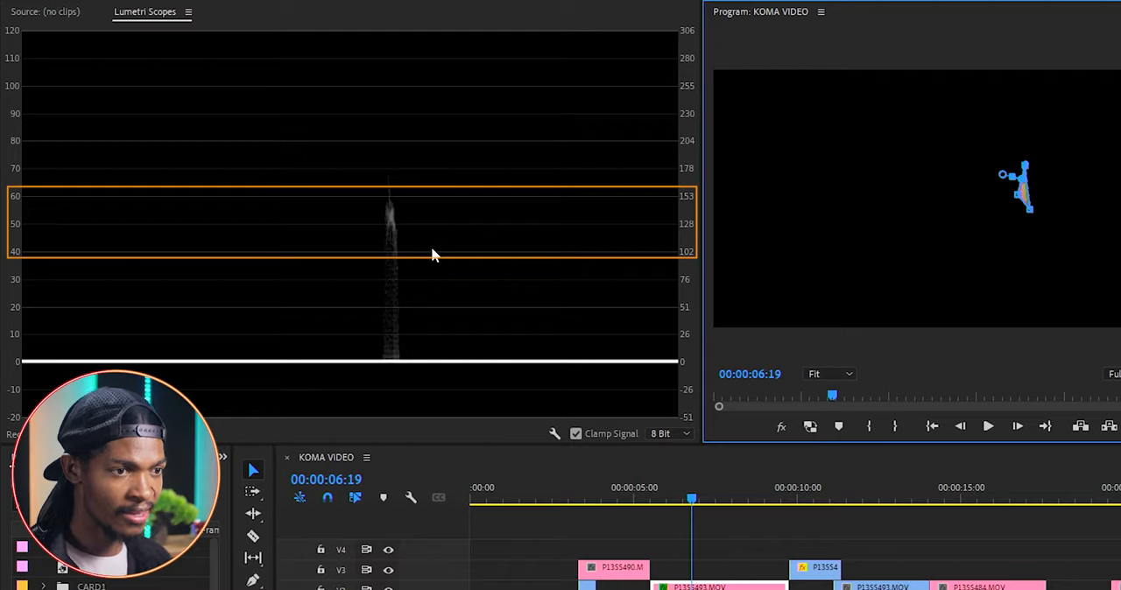
pyautogui.moveTo(413, 228)
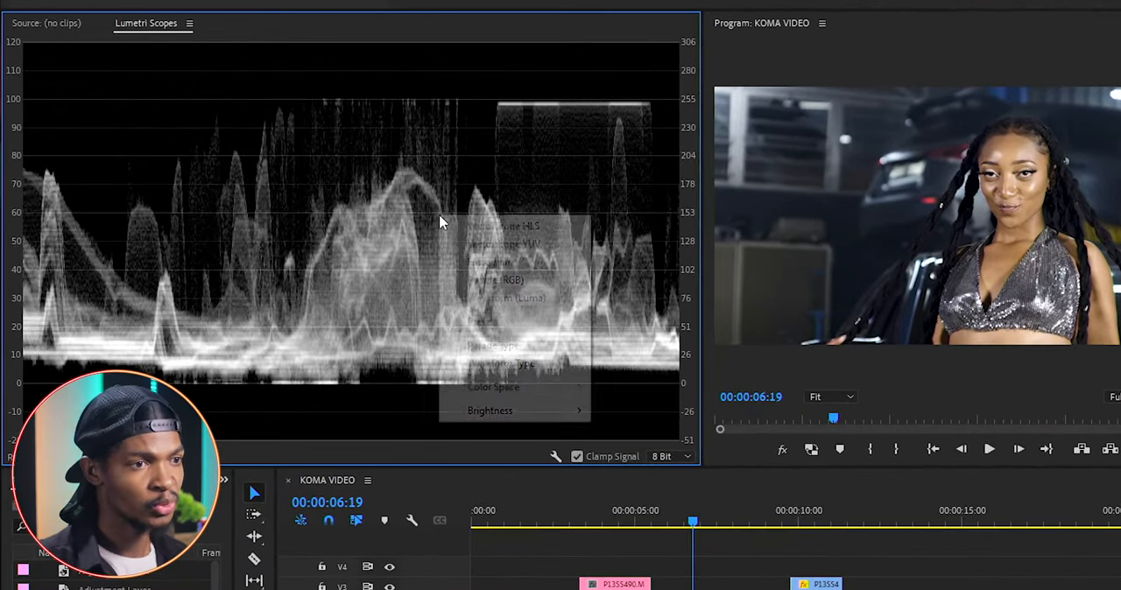
pyautogui.moveTo(490, 263)
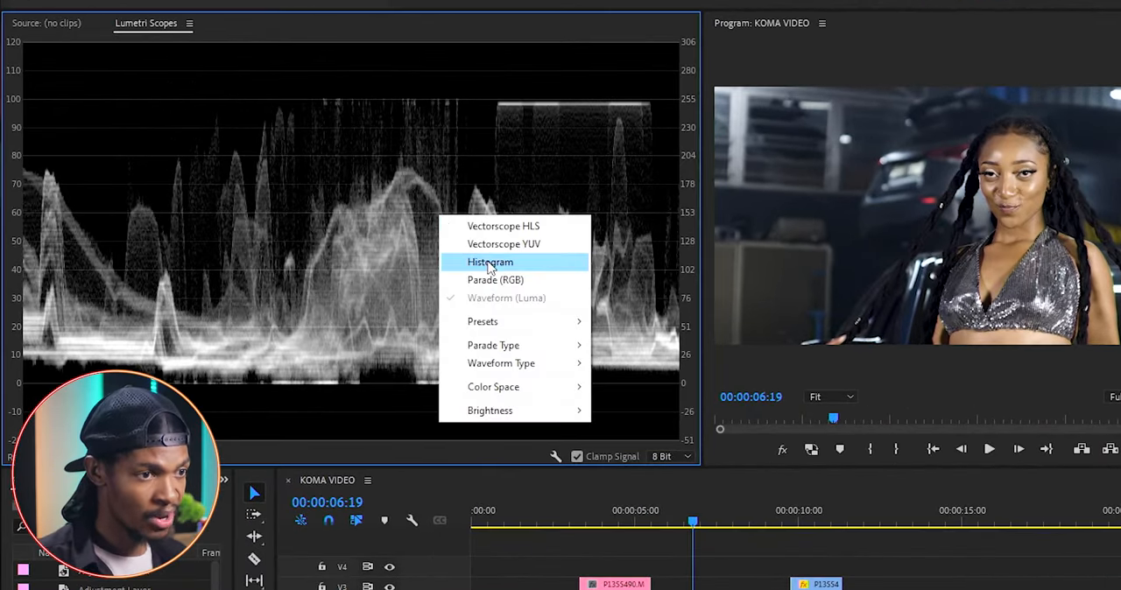
# - Switch the scope to Parade (RGB) and cool down the clip's Temperature for white balance
pyautogui.click(494, 280)
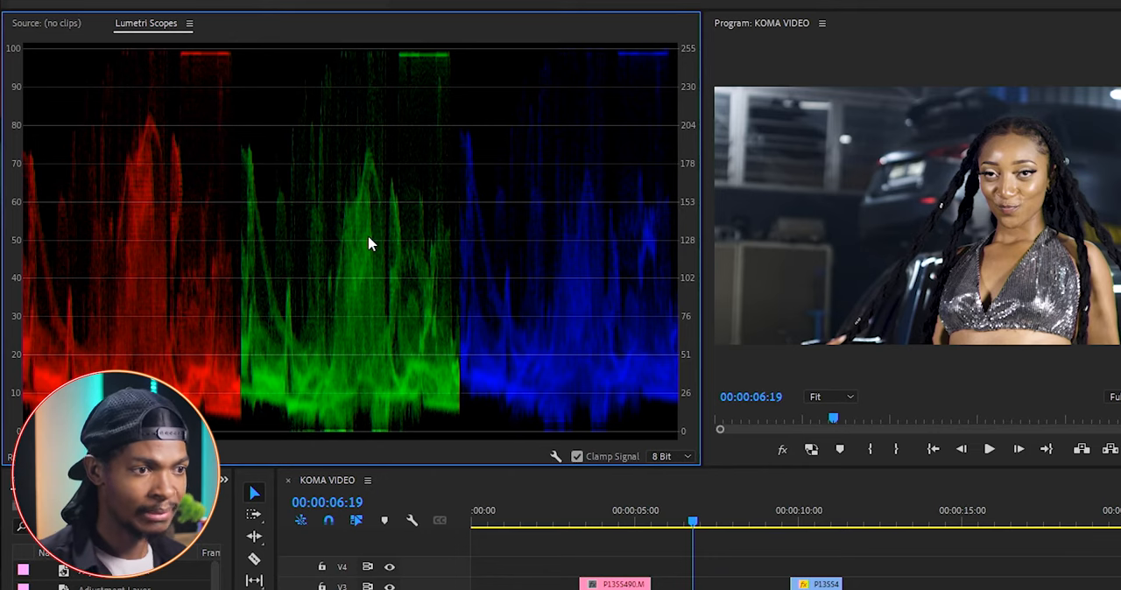
pyautogui.moveTo(576, 109)
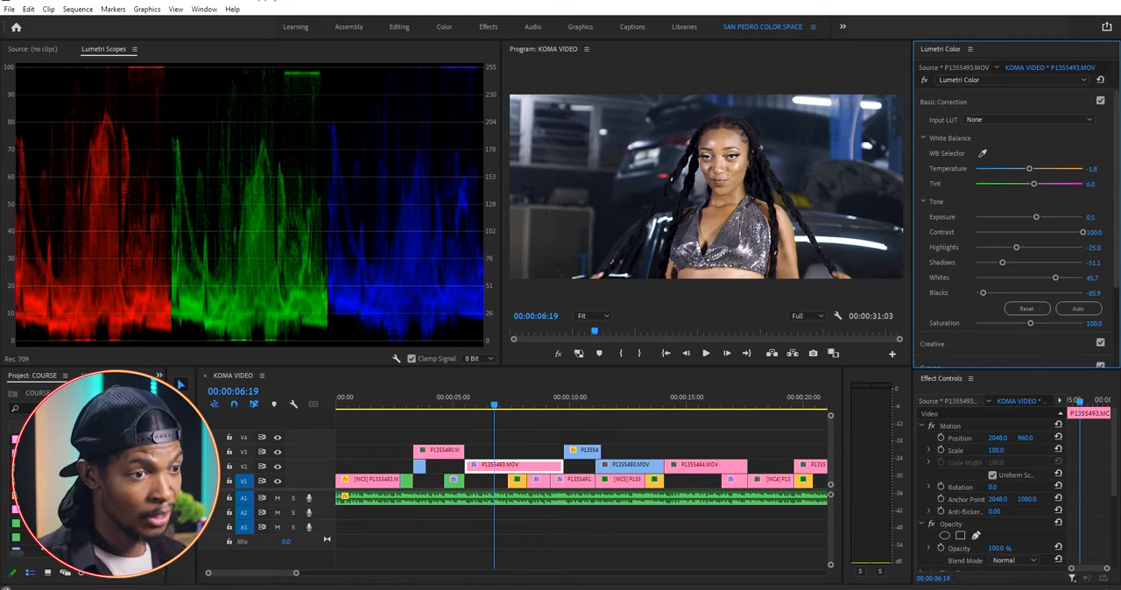
pyautogui.moveTo(1030, 168); pyautogui.dragTo(1031, 168)
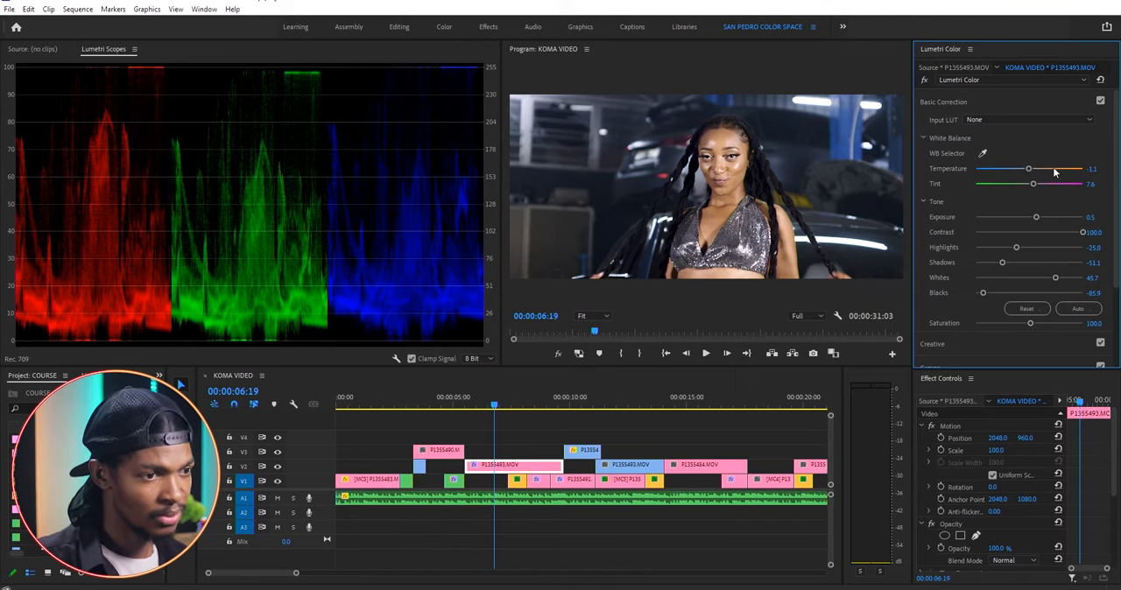
pyautogui.moveTo(1030, 169); pyautogui.dragTo(1022, 168)
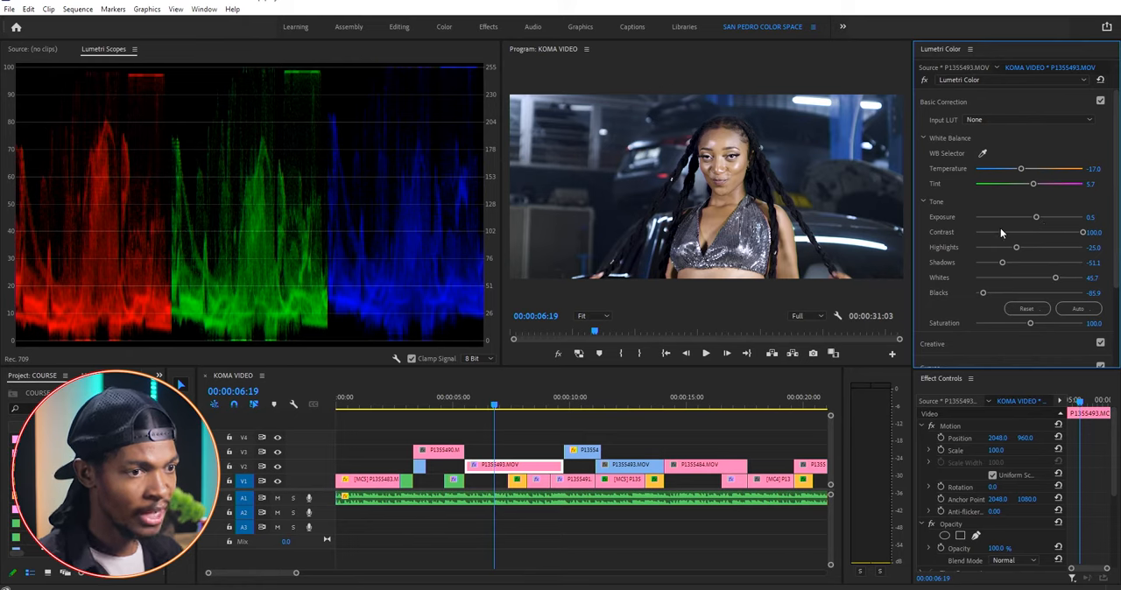
# - Reshape the blue and red channel curves in RGB Curves, then select the green channel
pyautogui.click(942, 102)
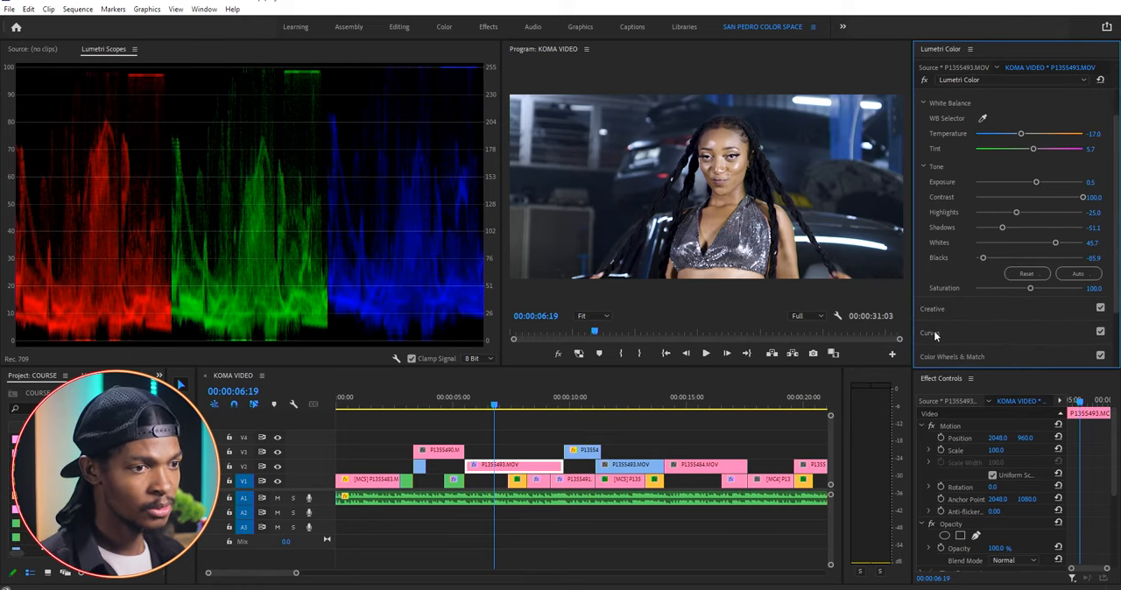
pyautogui.click(929, 333)
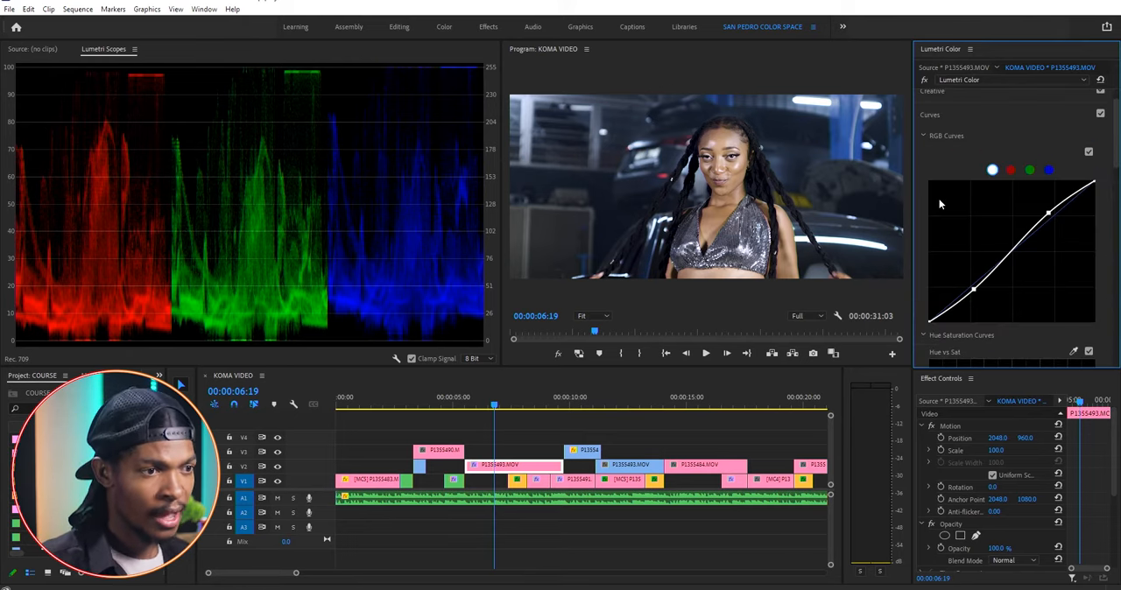
pyautogui.click(1048, 170)
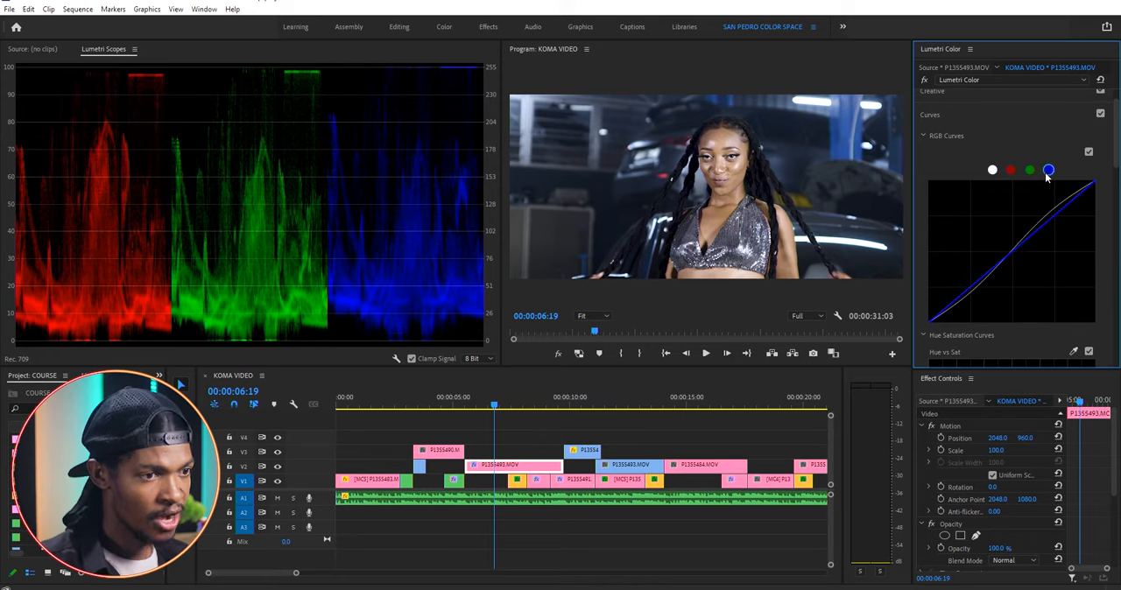
pyautogui.moveTo(547, 172)
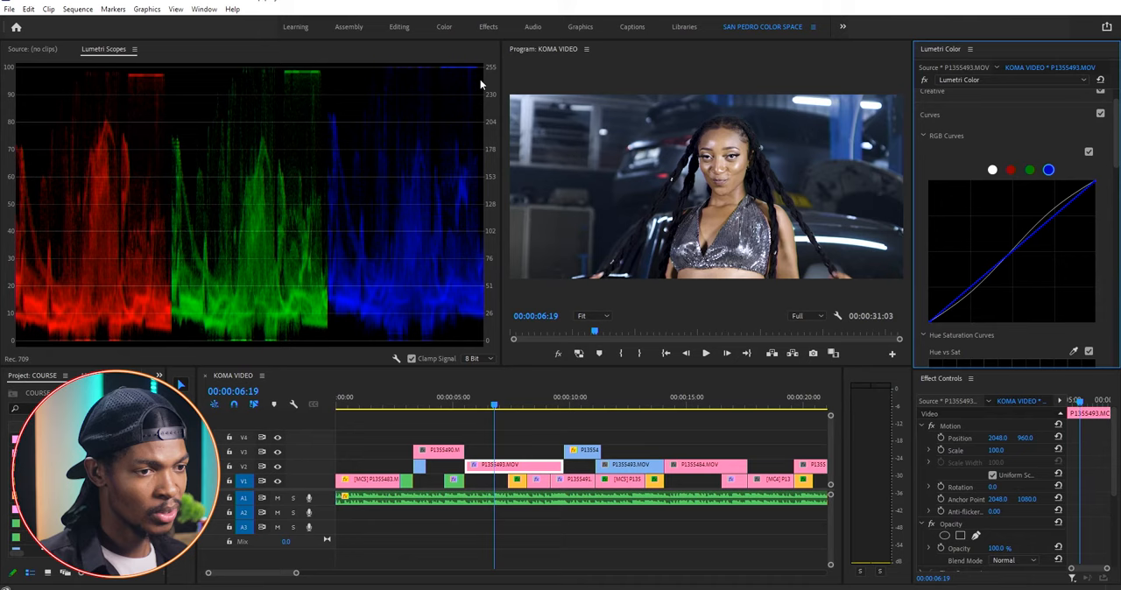
pyautogui.moveTo(1103, 191)
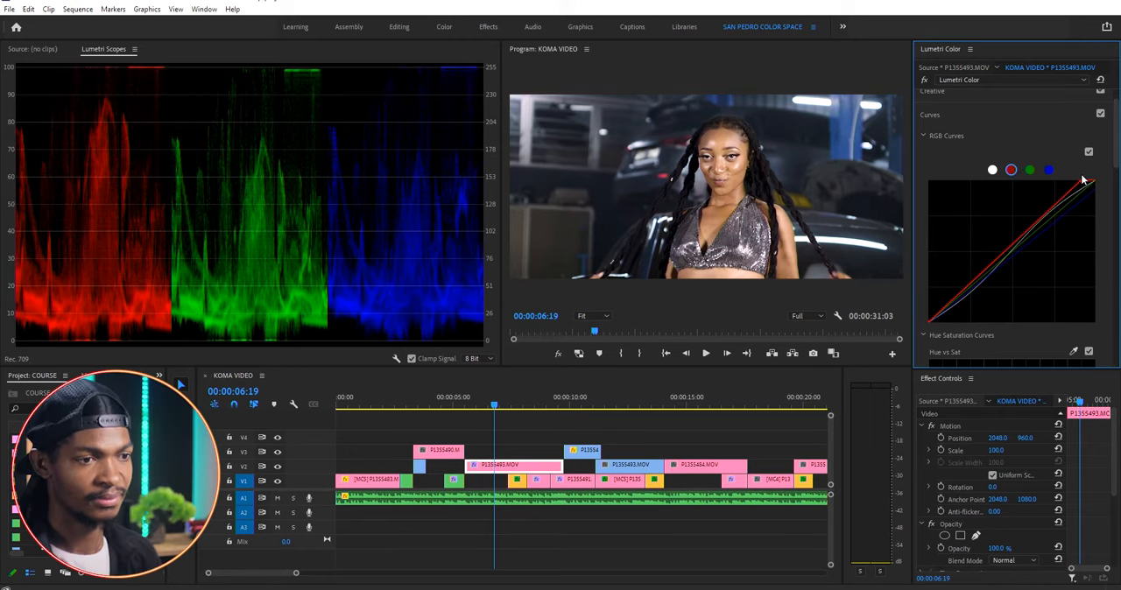
pyautogui.moveTo(1085, 179); pyautogui.dragTo(1095, 184)
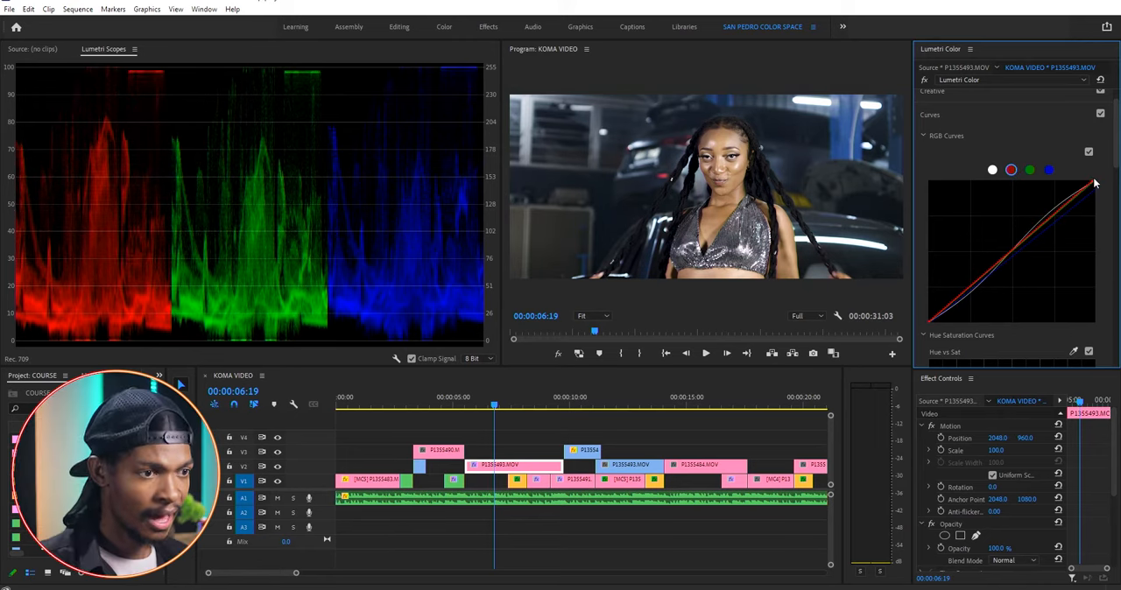
pyautogui.click(1030, 169)
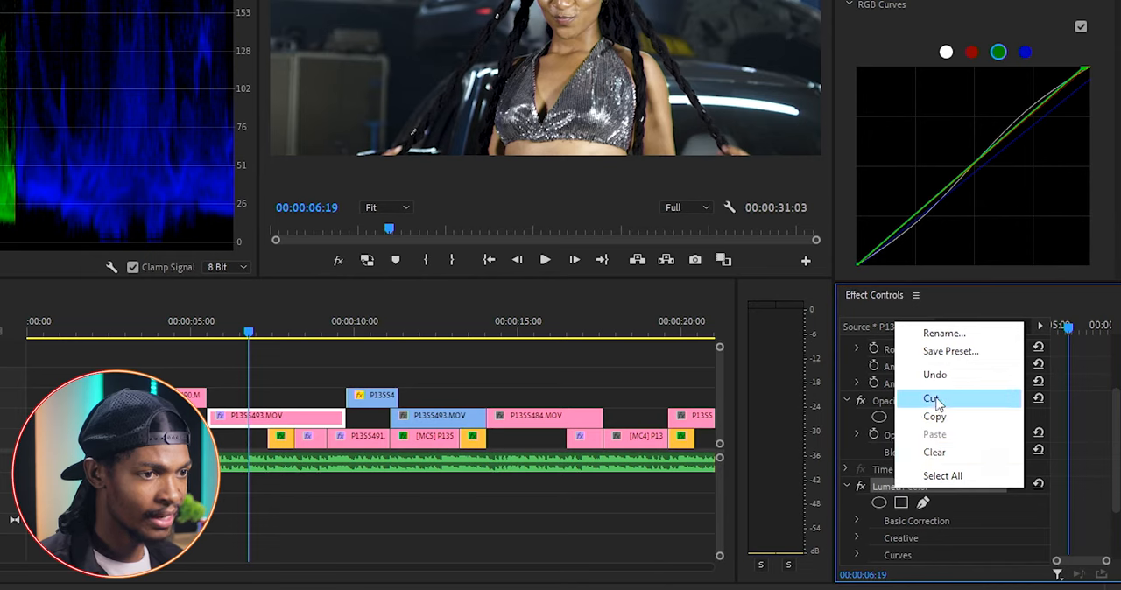
# - Rename the Lumetri Color effect to 'TONE CORRECTION'
pyautogui.click(944, 333)
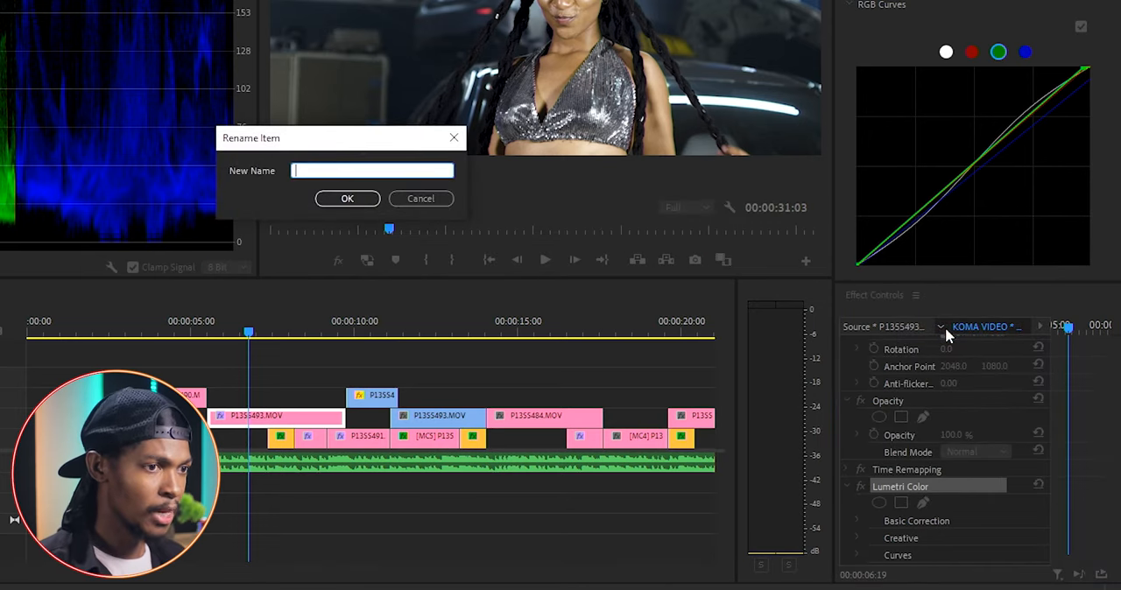
pyautogui.write('TONE COR')
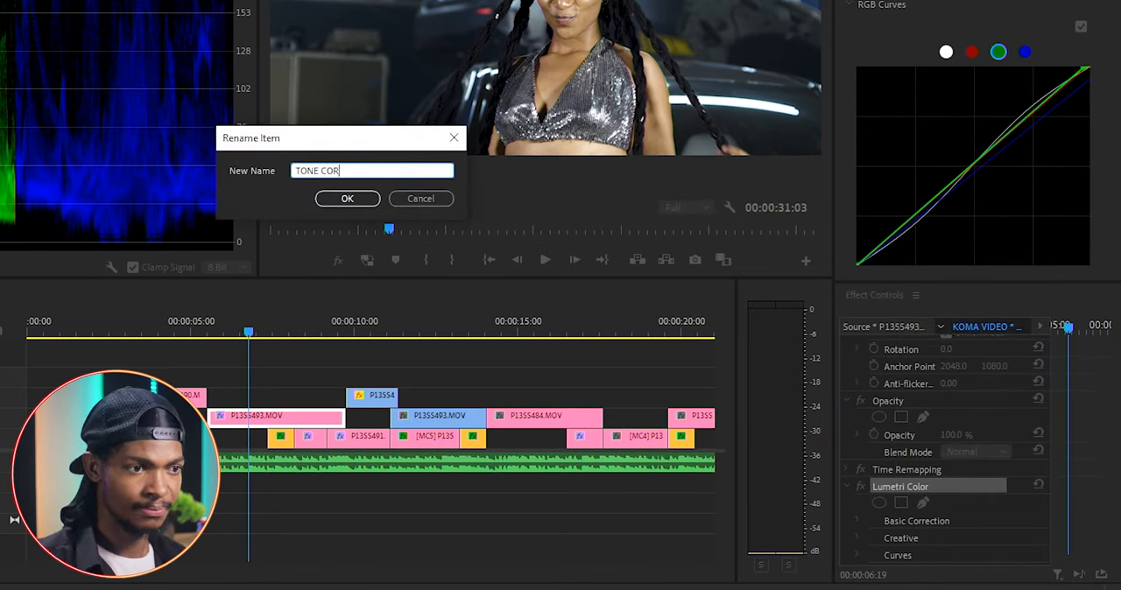
pyautogui.write('RECTION')
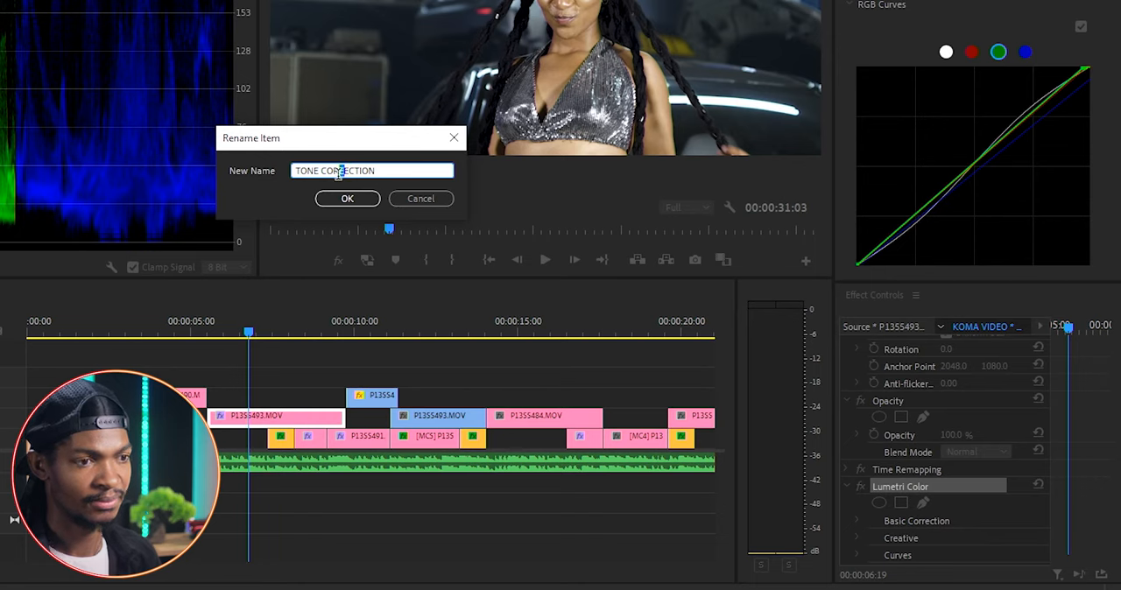
pyautogui.click(347, 198)
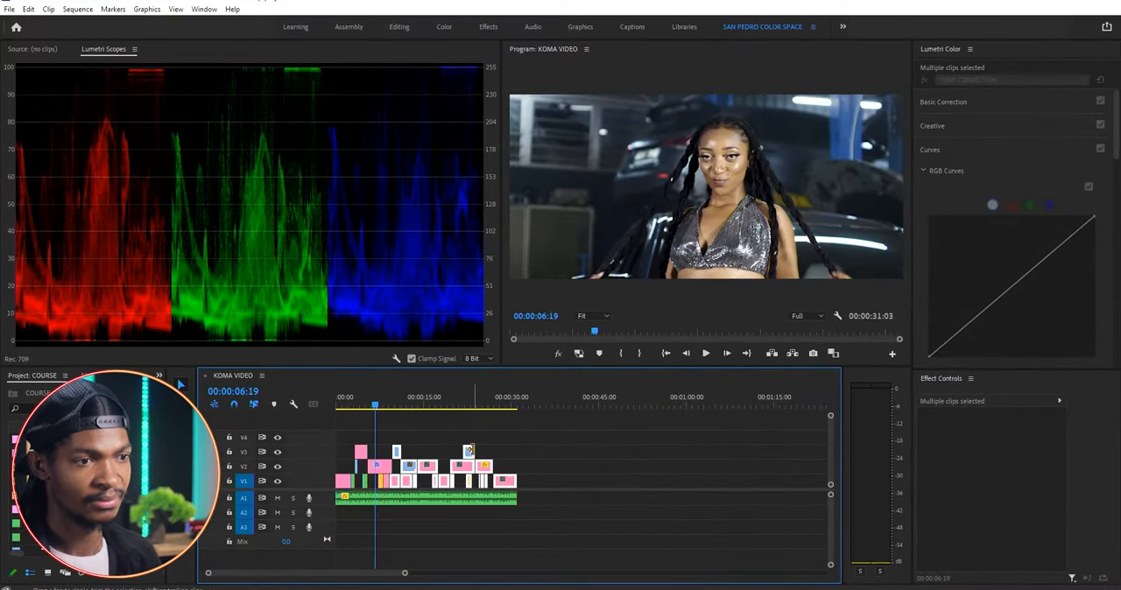
# - Move the playhead to later shots around 12 and 21 seconds and select a clip
pyautogui.click(407, 396)
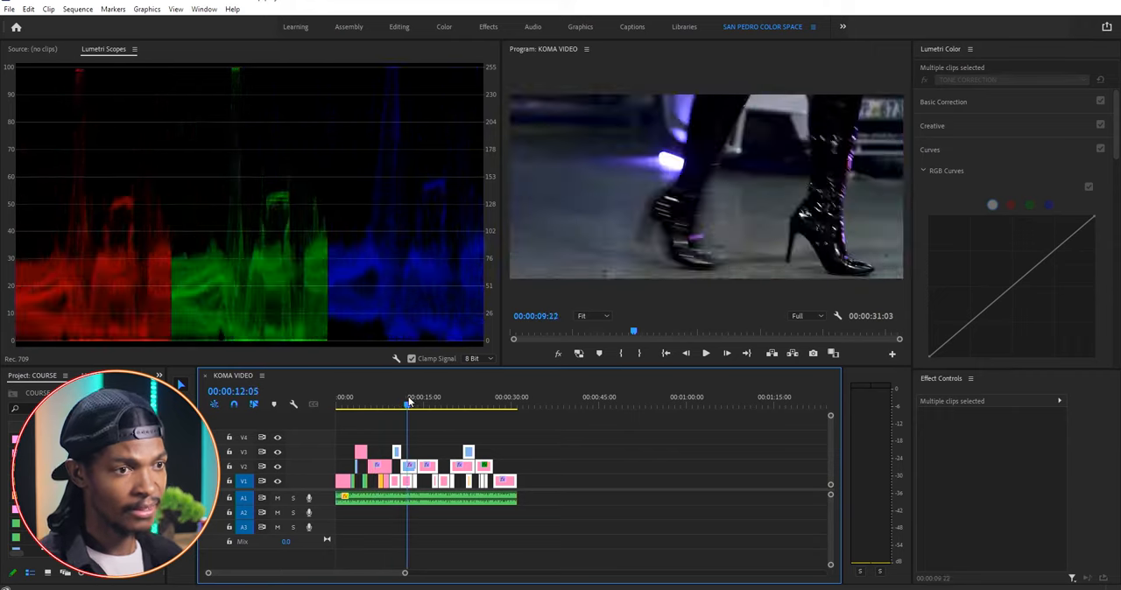
pyautogui.click(431, 406)
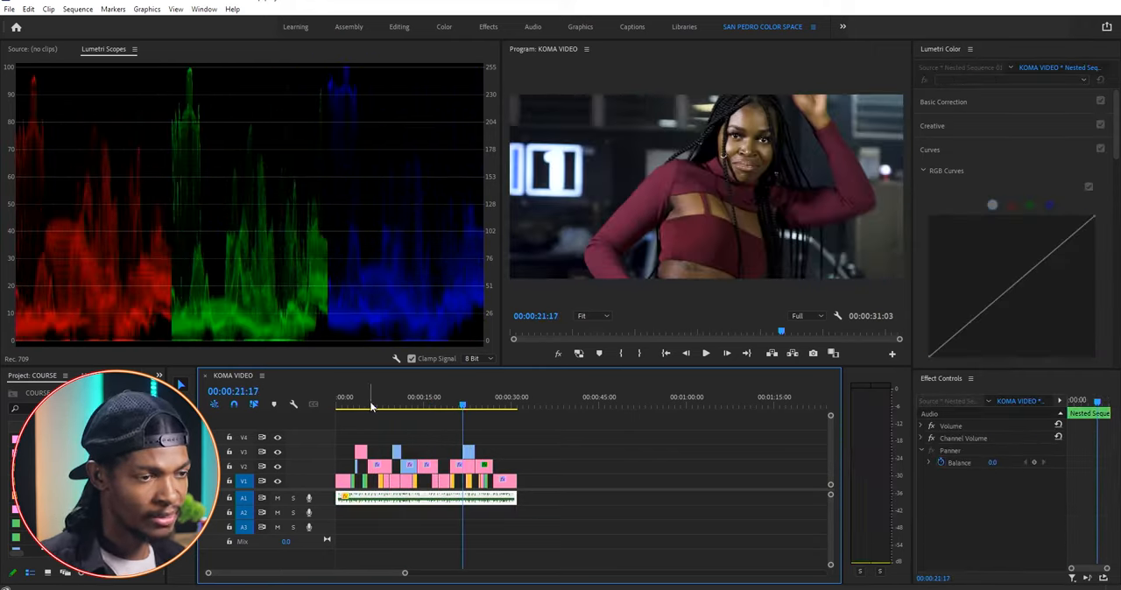
pyautogui.click(375, 403)
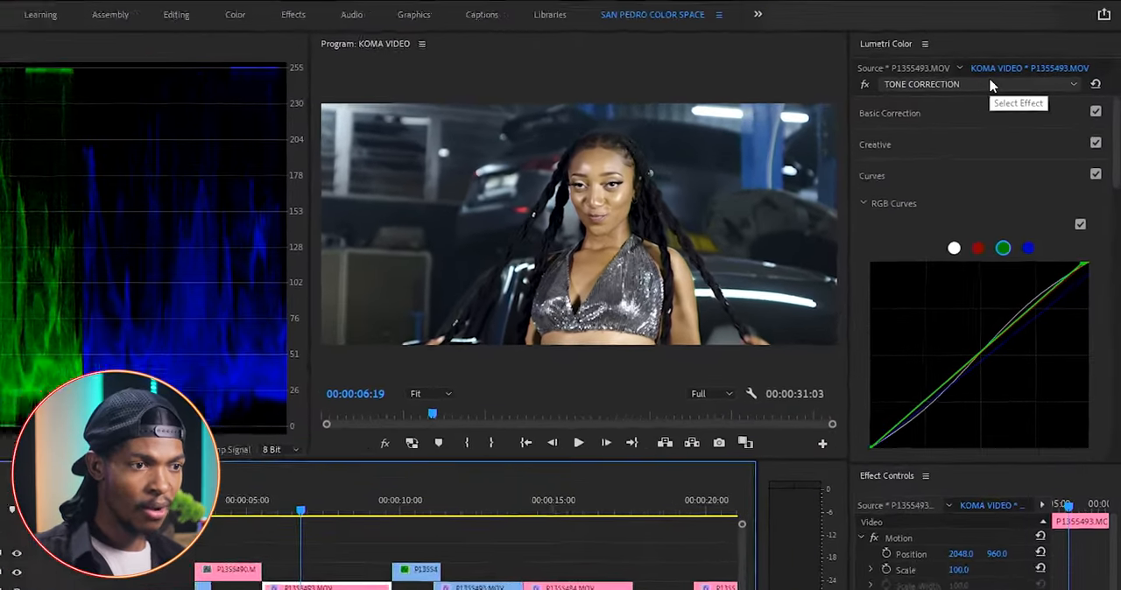
# - Choose the TONE CORRECTION effect instance in Lumetri Color and scroll its settings
pyautogui.click(1072, 84)
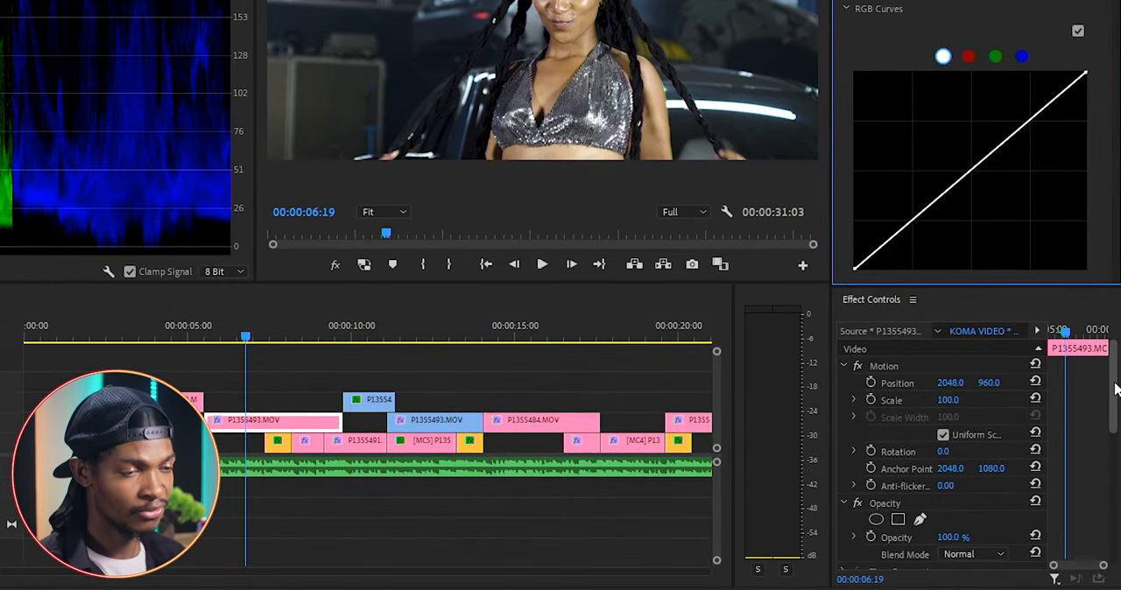
pyautogui.scroll(-3)
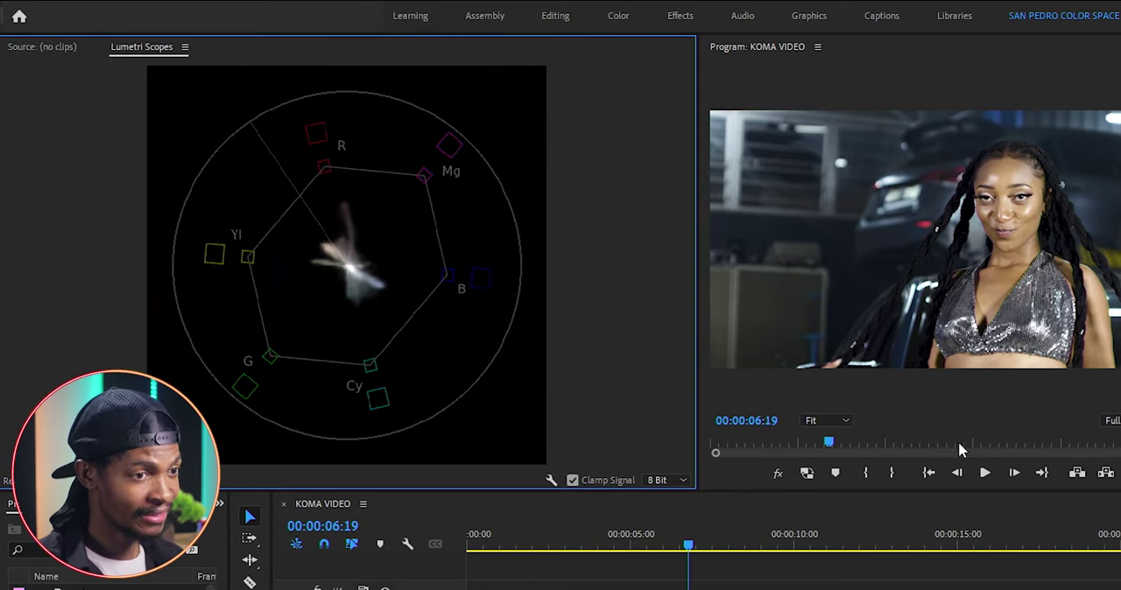
pyautogui.moveTo(939, 490)
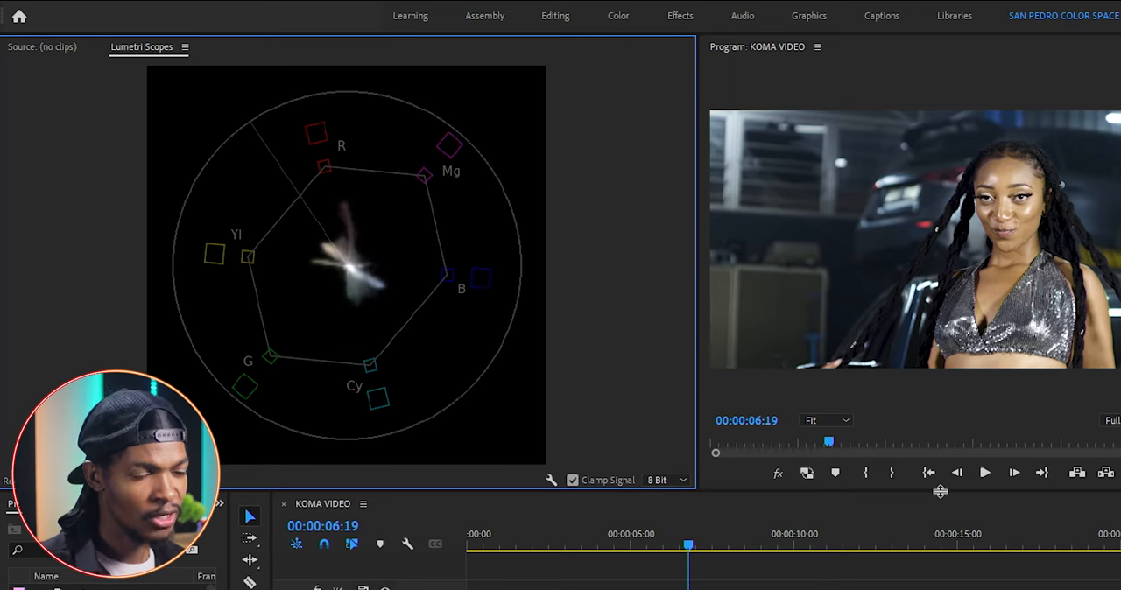
pyautogui.moveTo(305, 183)
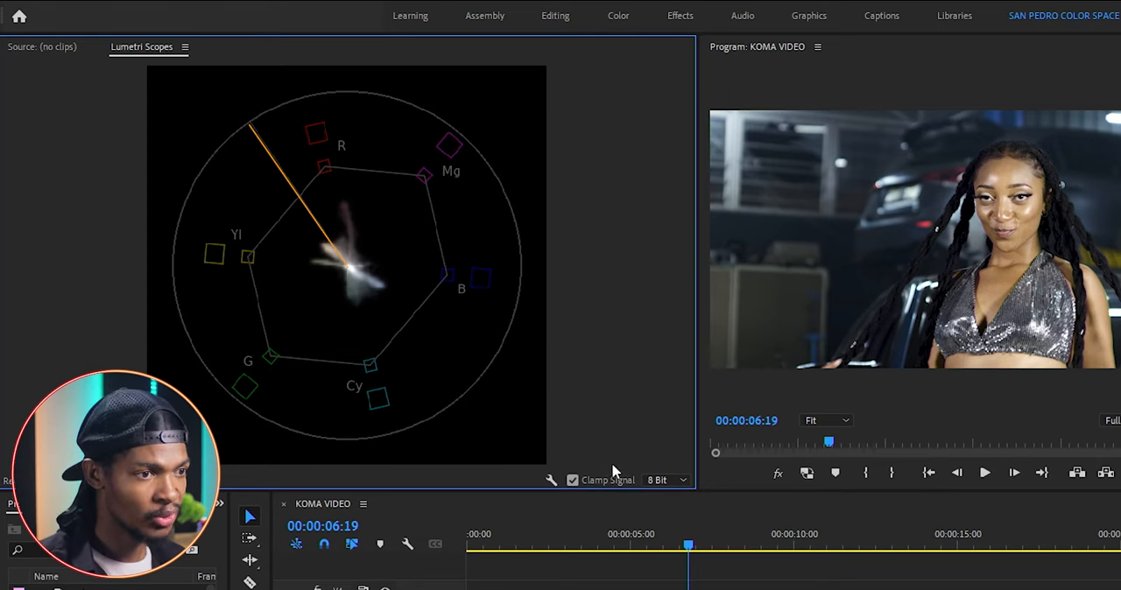
pyautogui.moveTo(669, 427)
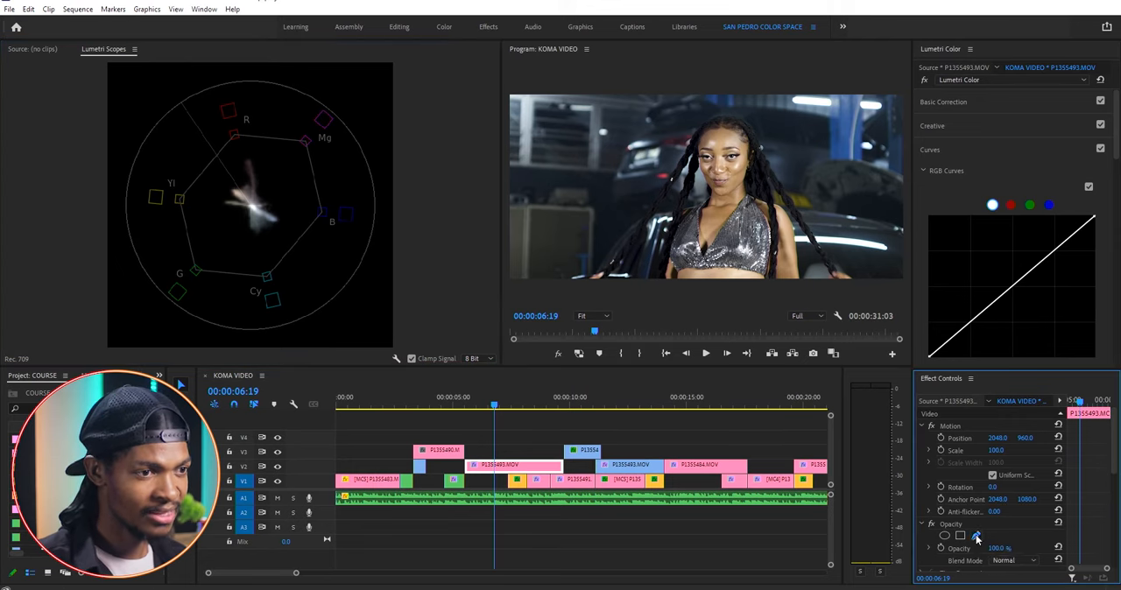
# - View the Program Monitor at 100% and scroll Lumetri Color down to Hue Saturation Curves
pyautogui.click(592, 316)
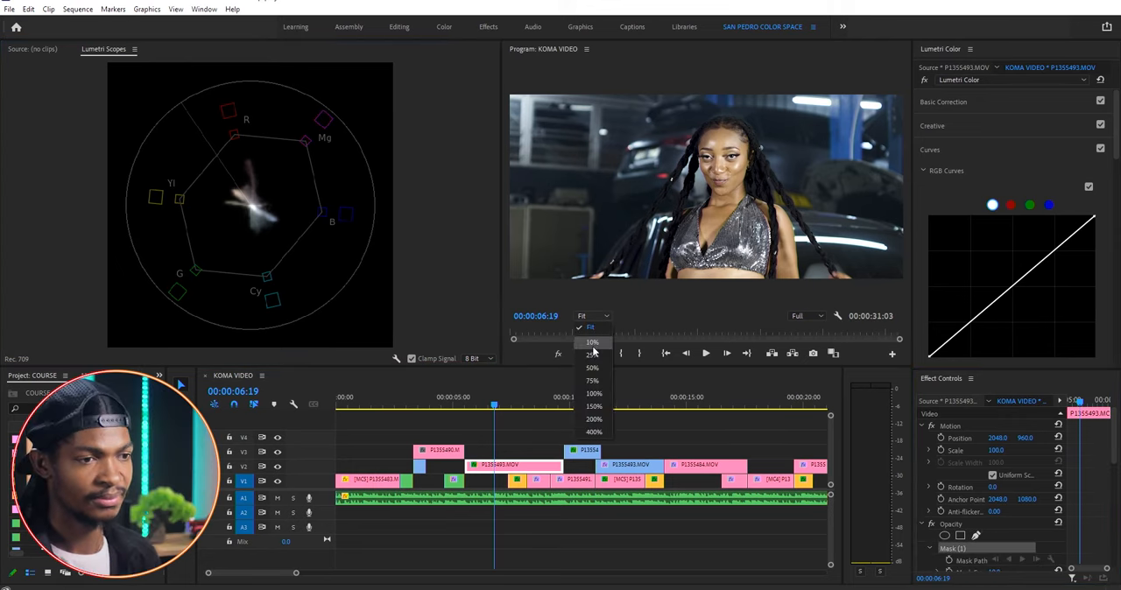
pyautogui.click(594, 392)
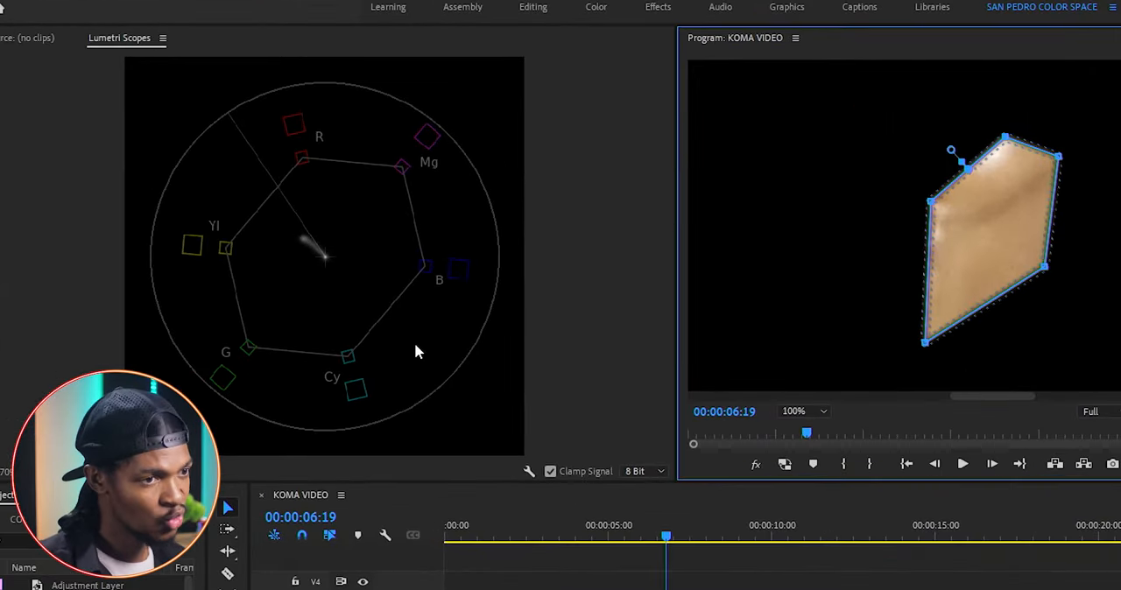
pyautogui.moveTo(331, 263)
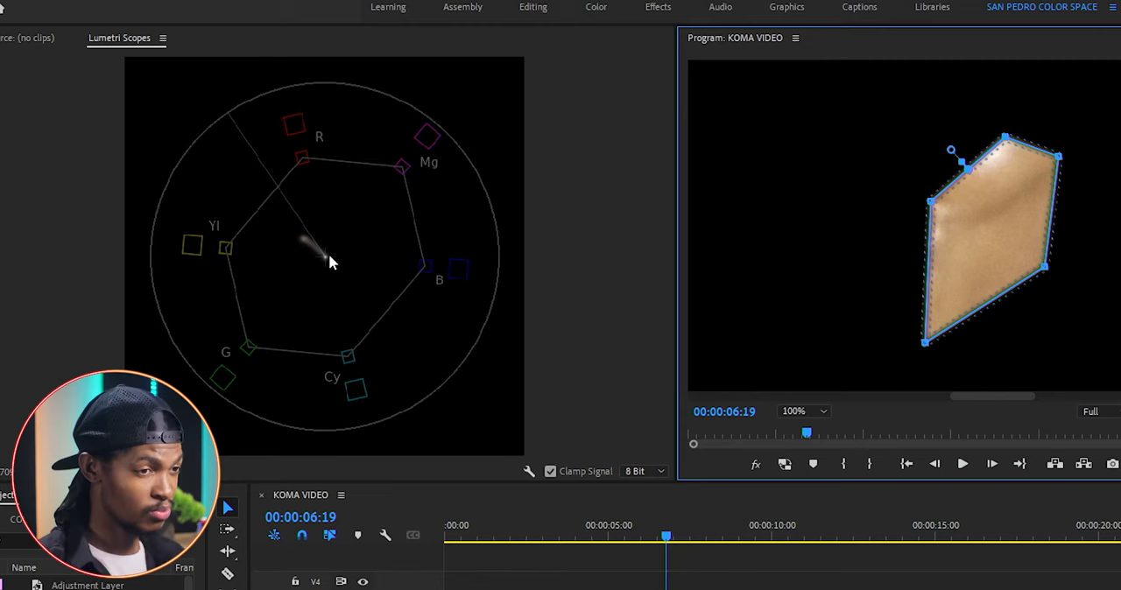
pyautogui.moveTo(416, 401)
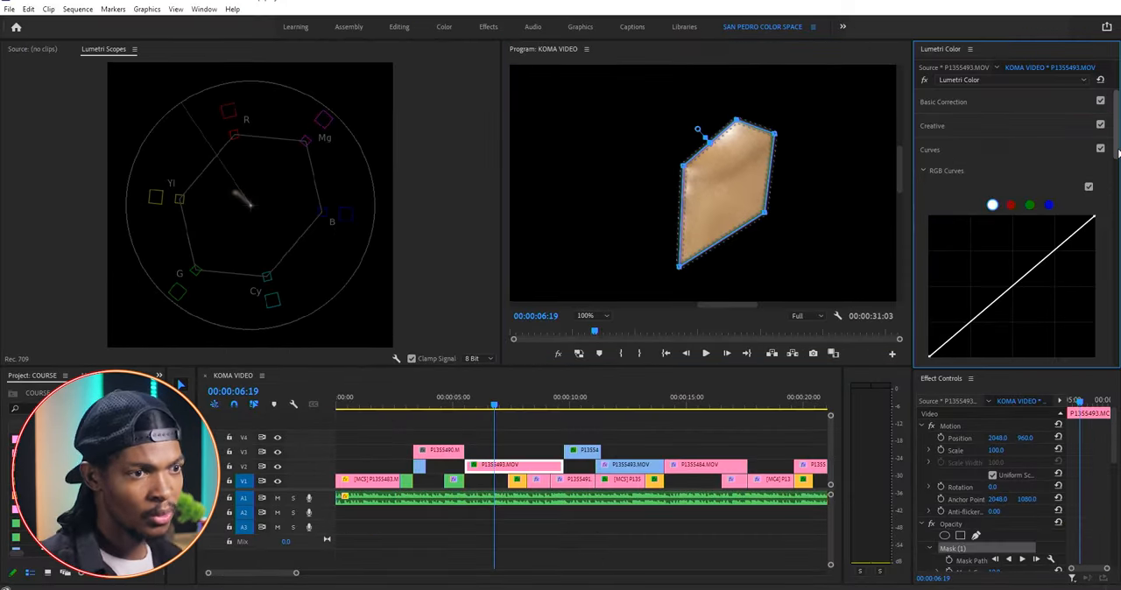
pyautogui.scroll(-3)
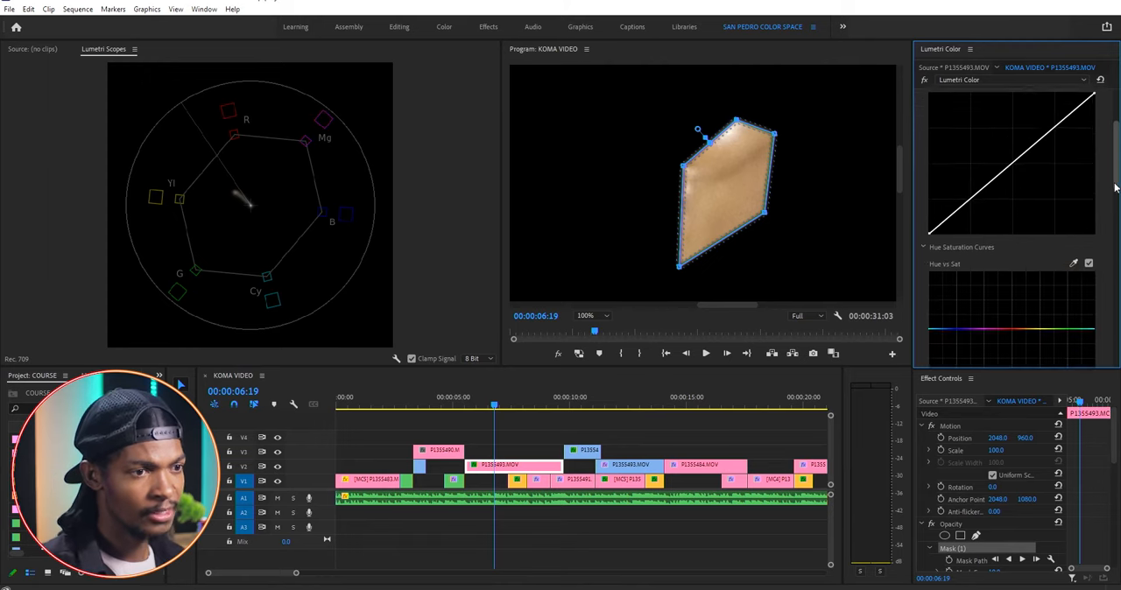
pyautogui.scroll(-3)
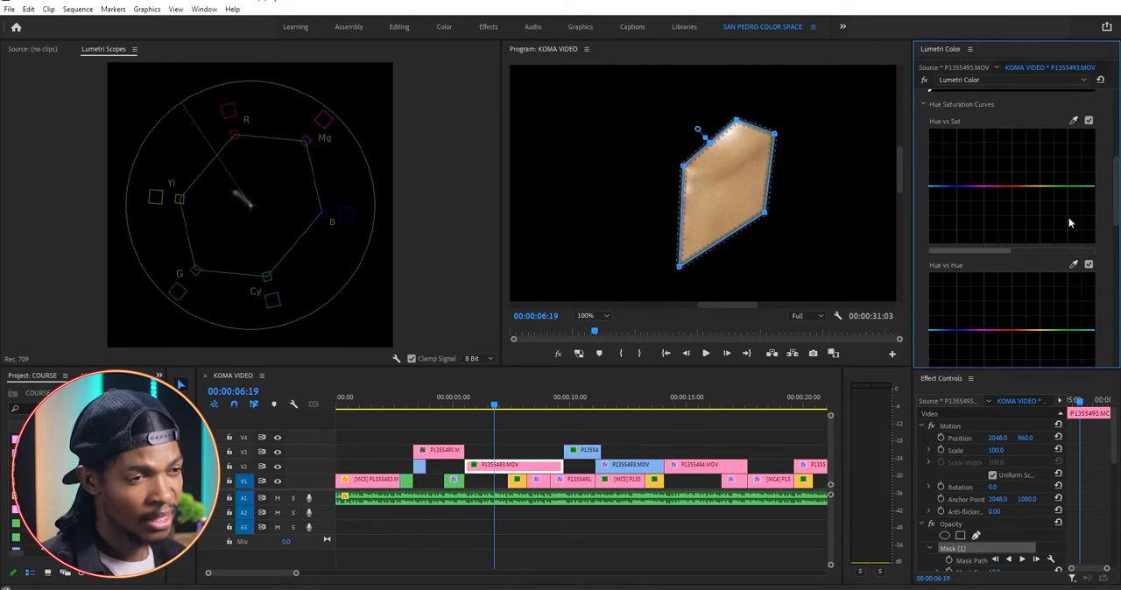
pyautogui.scroll(-3)
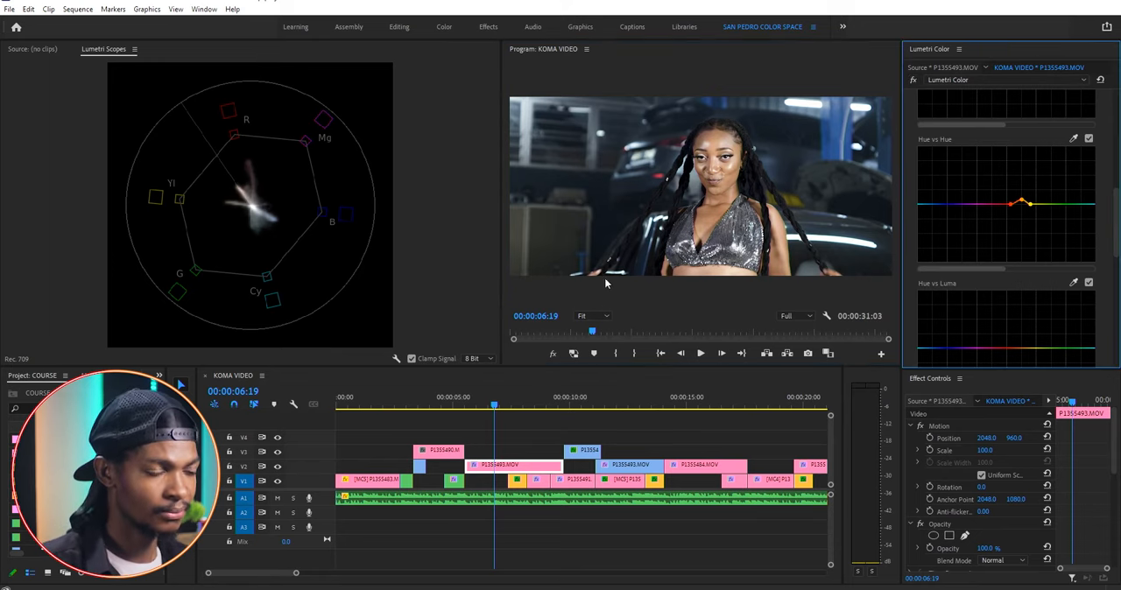
# - Boost blue saturation on the Hue vs Sat curve and sample the background colour beside her head
pyautogui.scroll(-3)
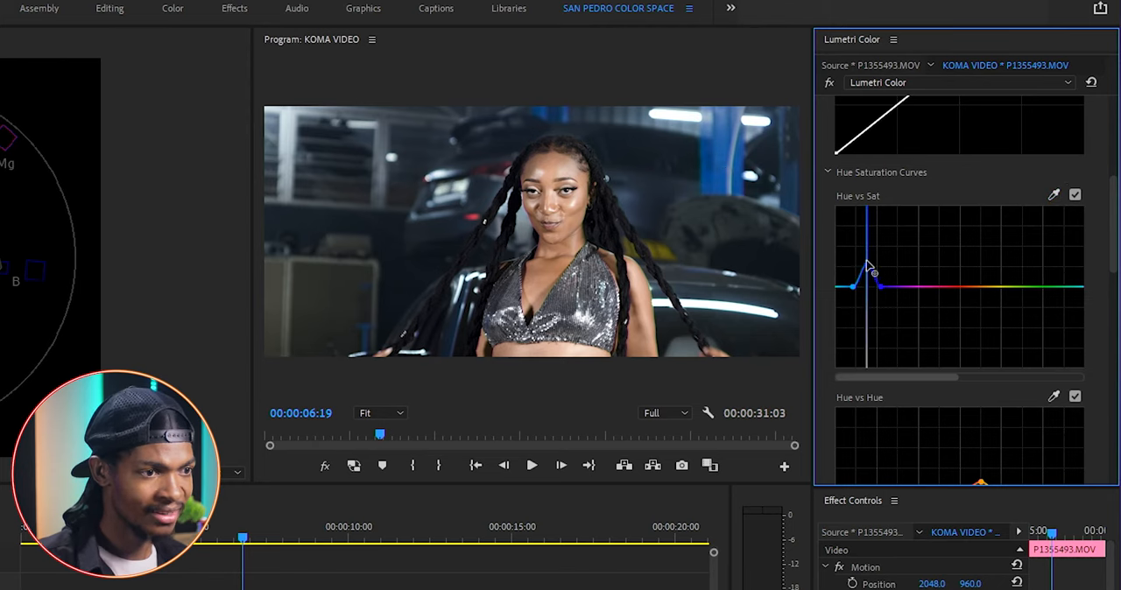
pyautogui.moveTo(874, 272); pyautogui.dragTo(872, 263)
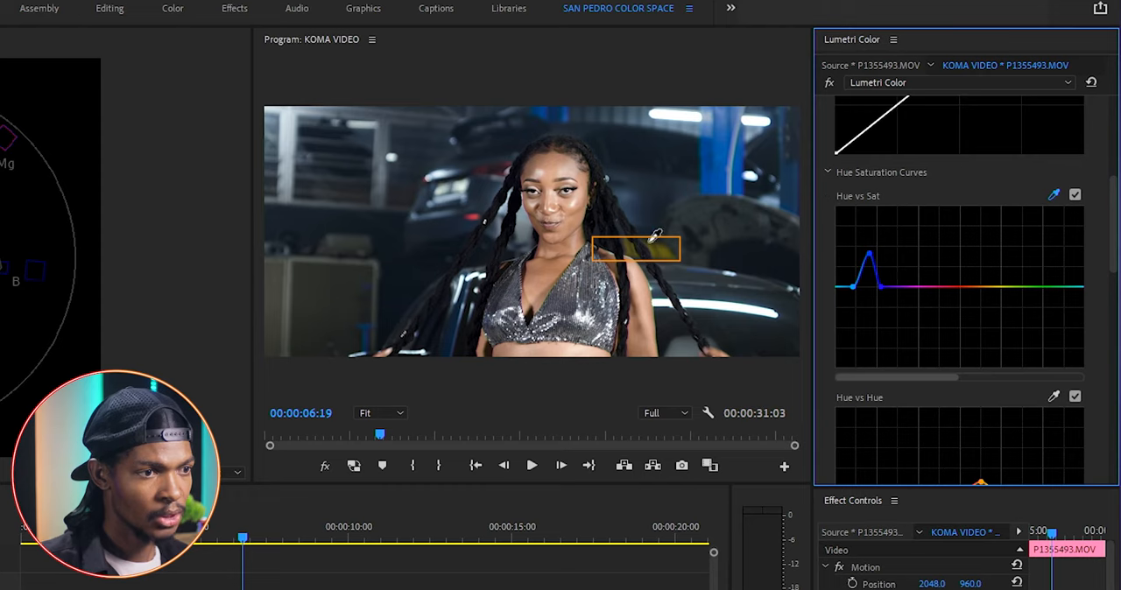
pyautogui.click(1002, 273)
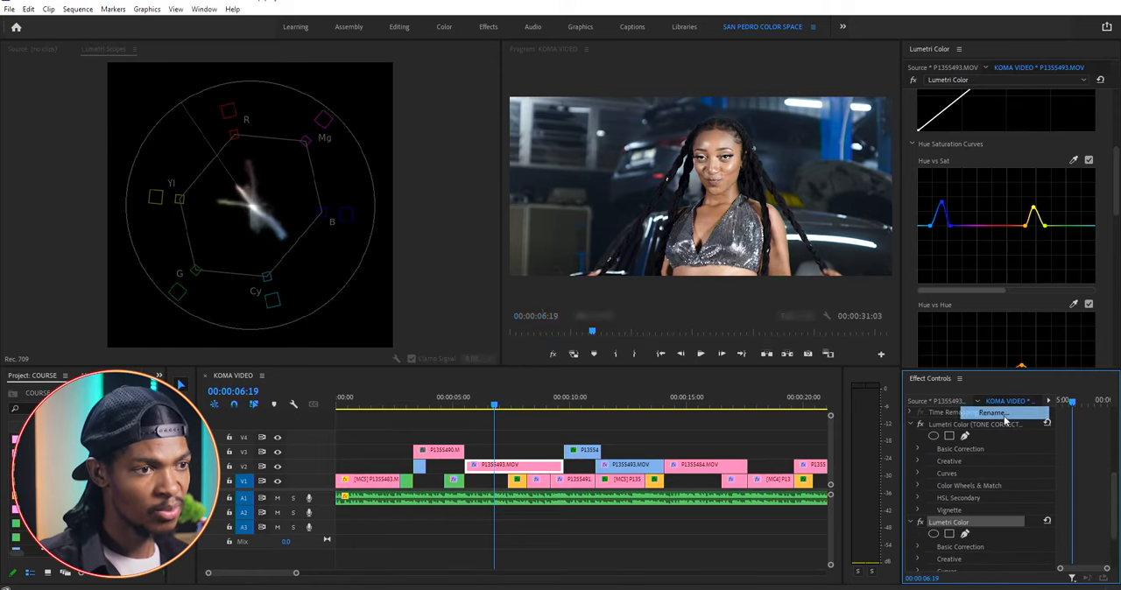
# - Rename the second Lumetri Color effect to COLOR BALANCE and reselect the clip
pyautogui.click(995, 413)
pyautogui.write('COLOR BALANCE')
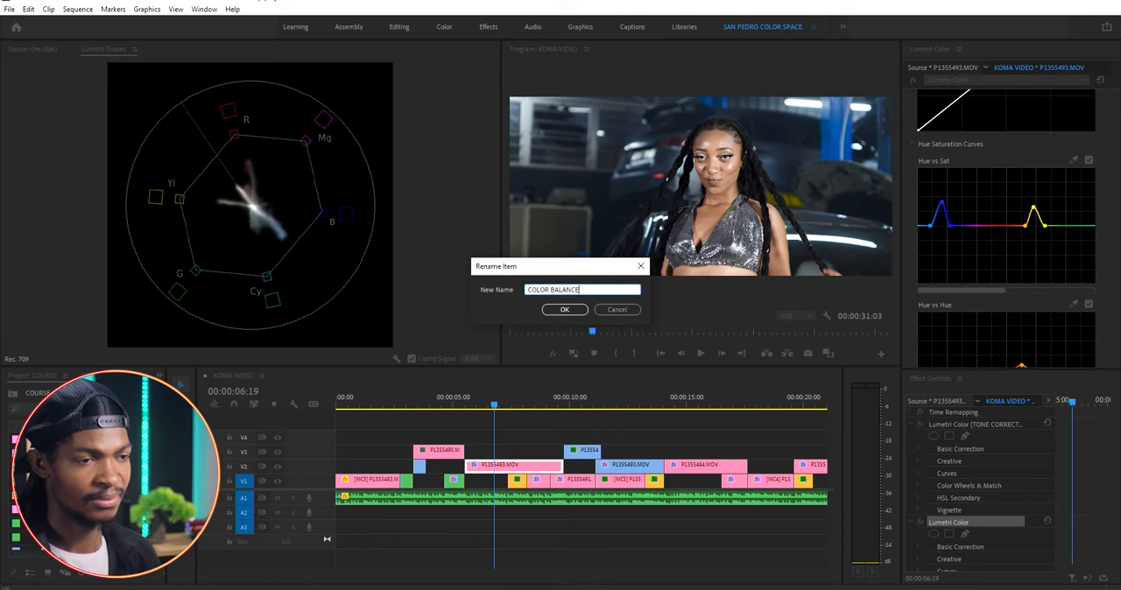
pyautogui.click(564, 310)
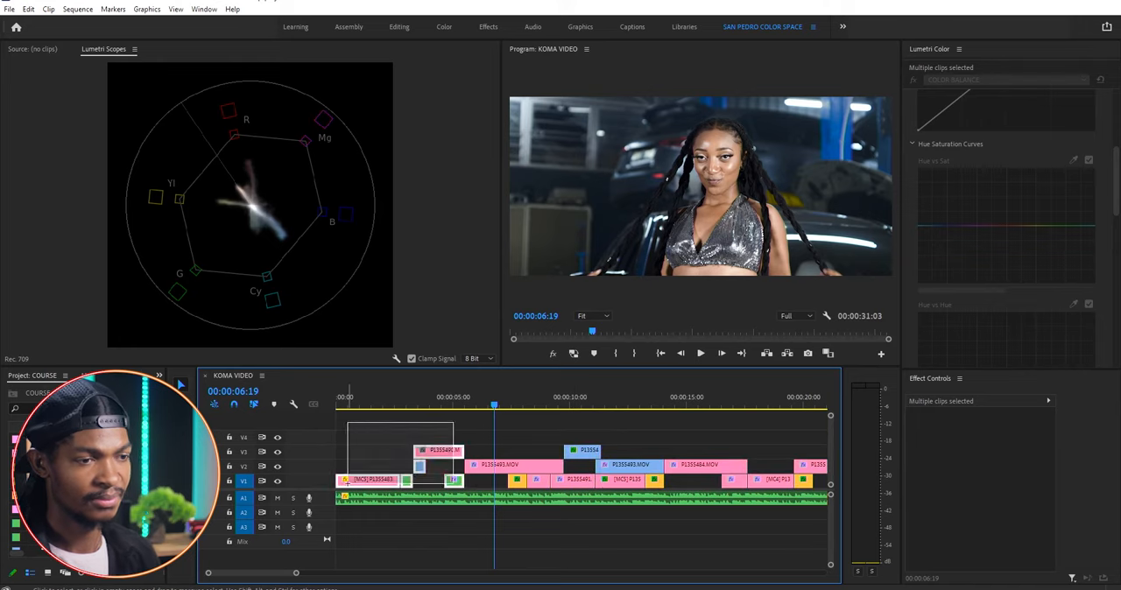
pyautogui.click(499, 464)
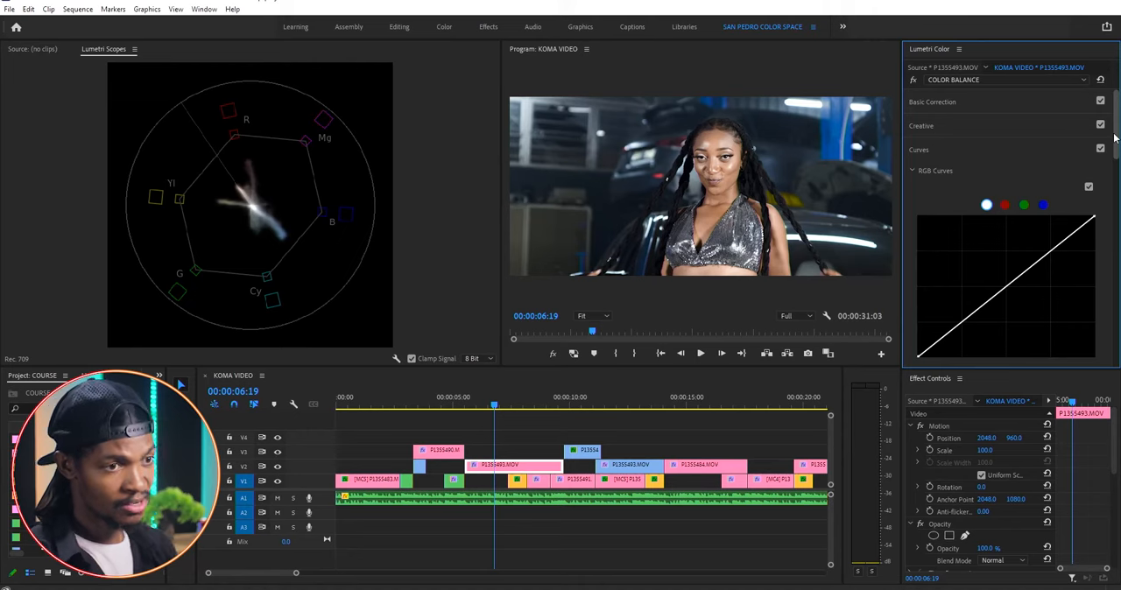